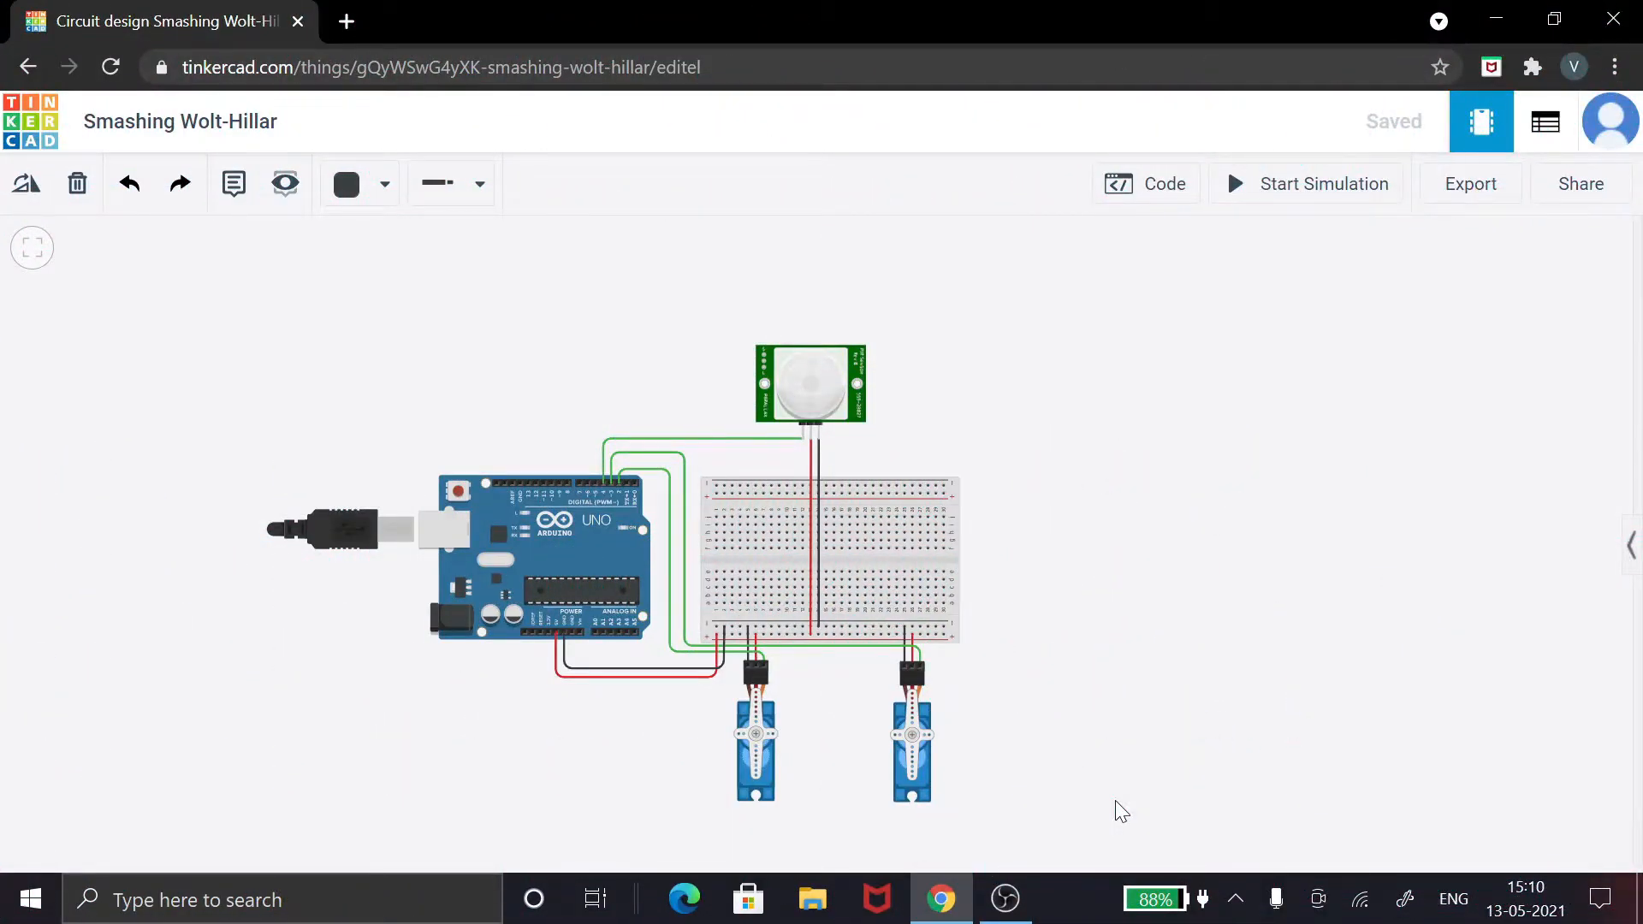
pyautogui.moveTo(1109, 779)
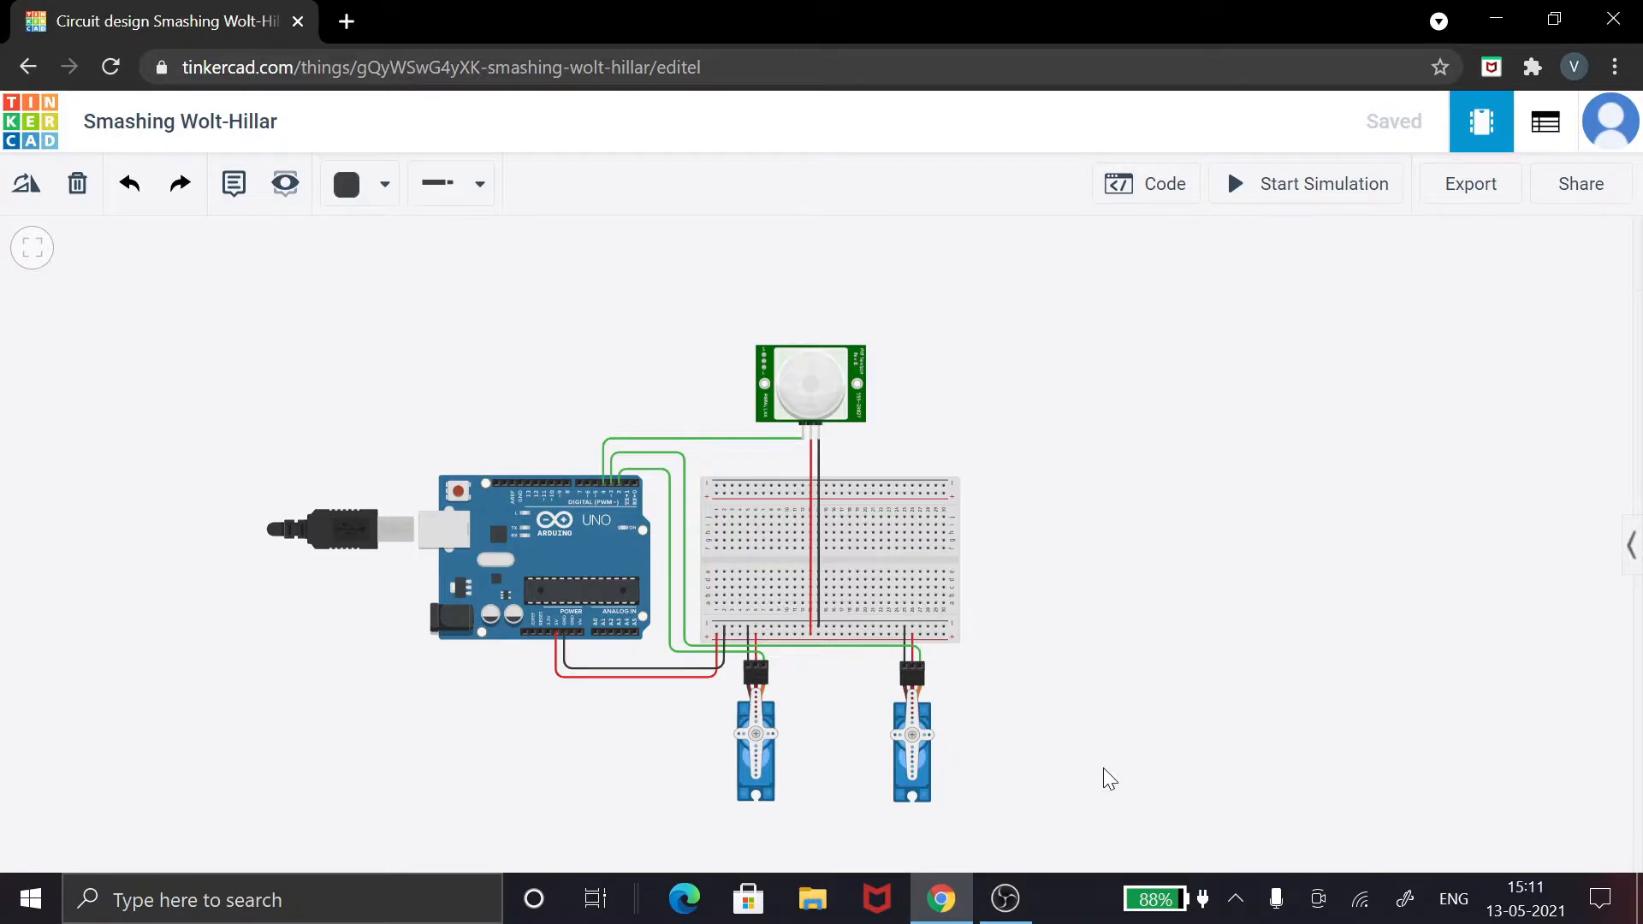
pyautogui.moveTo(1073, 566)
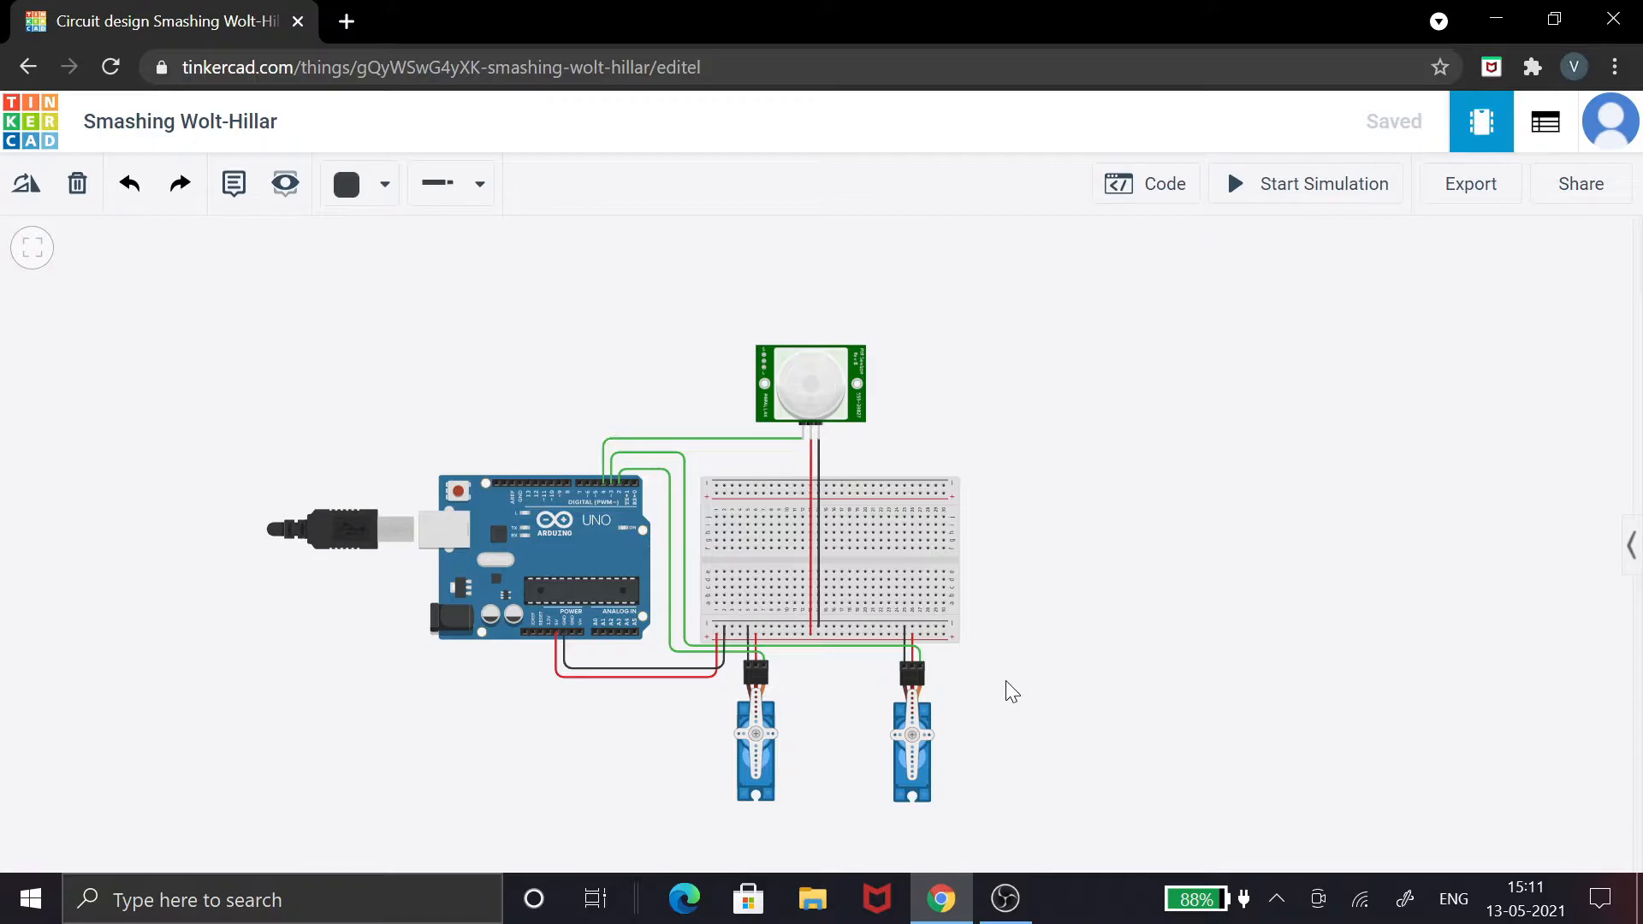
pyautogui.moveTo(1054, 411)
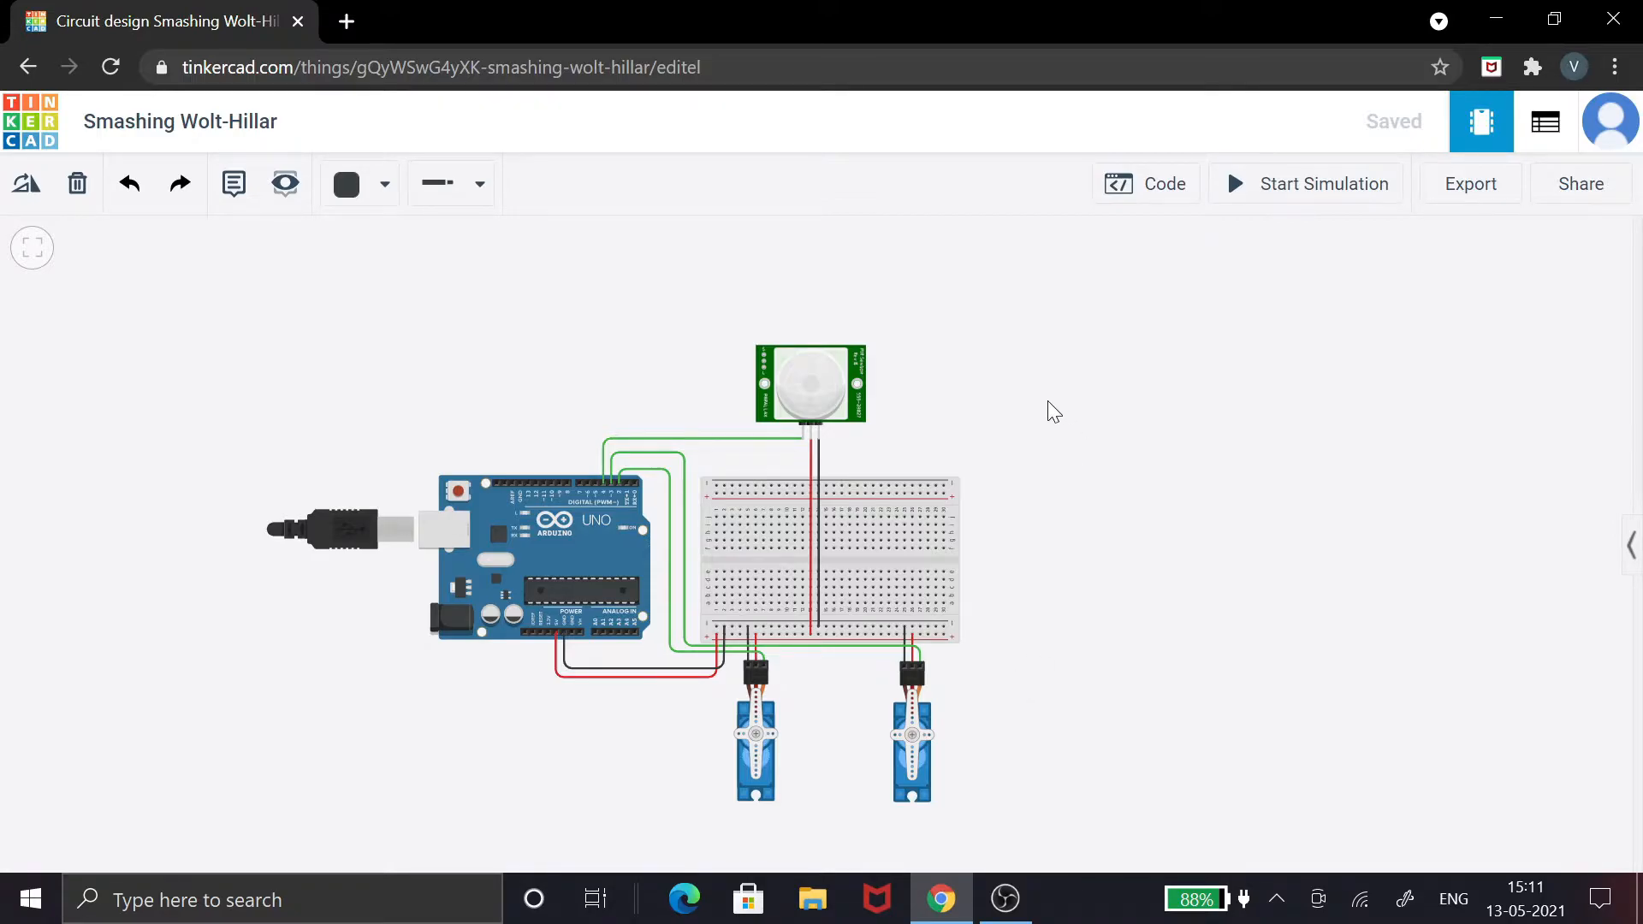
pyautogui.moveTo(896, 312)
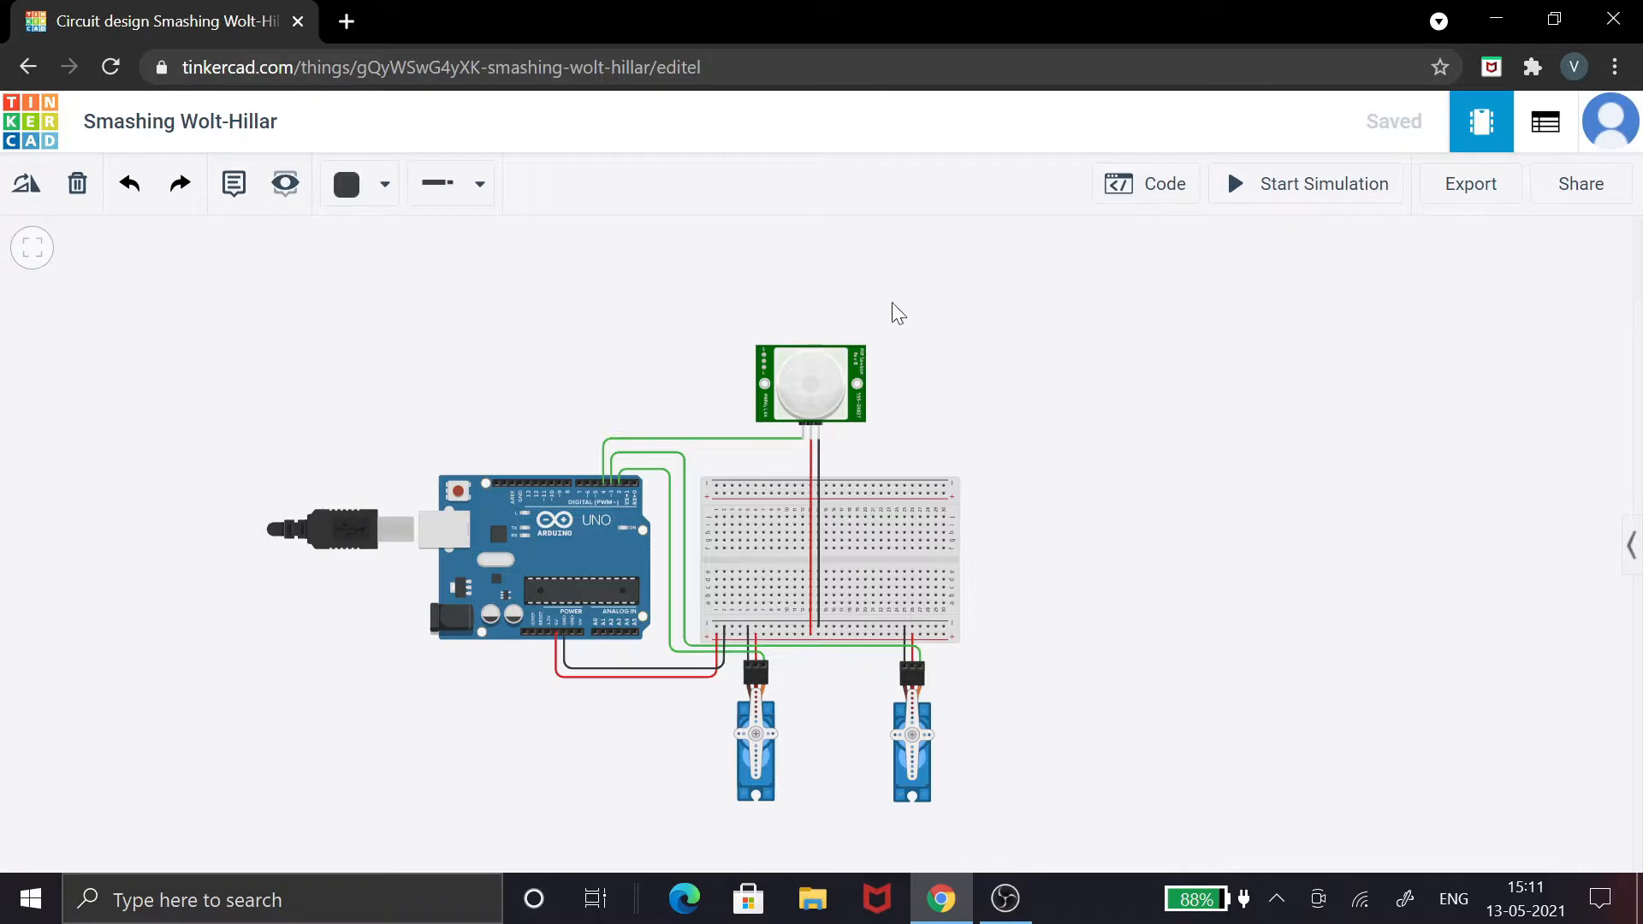
pyautogui.moveTo(868, 415)
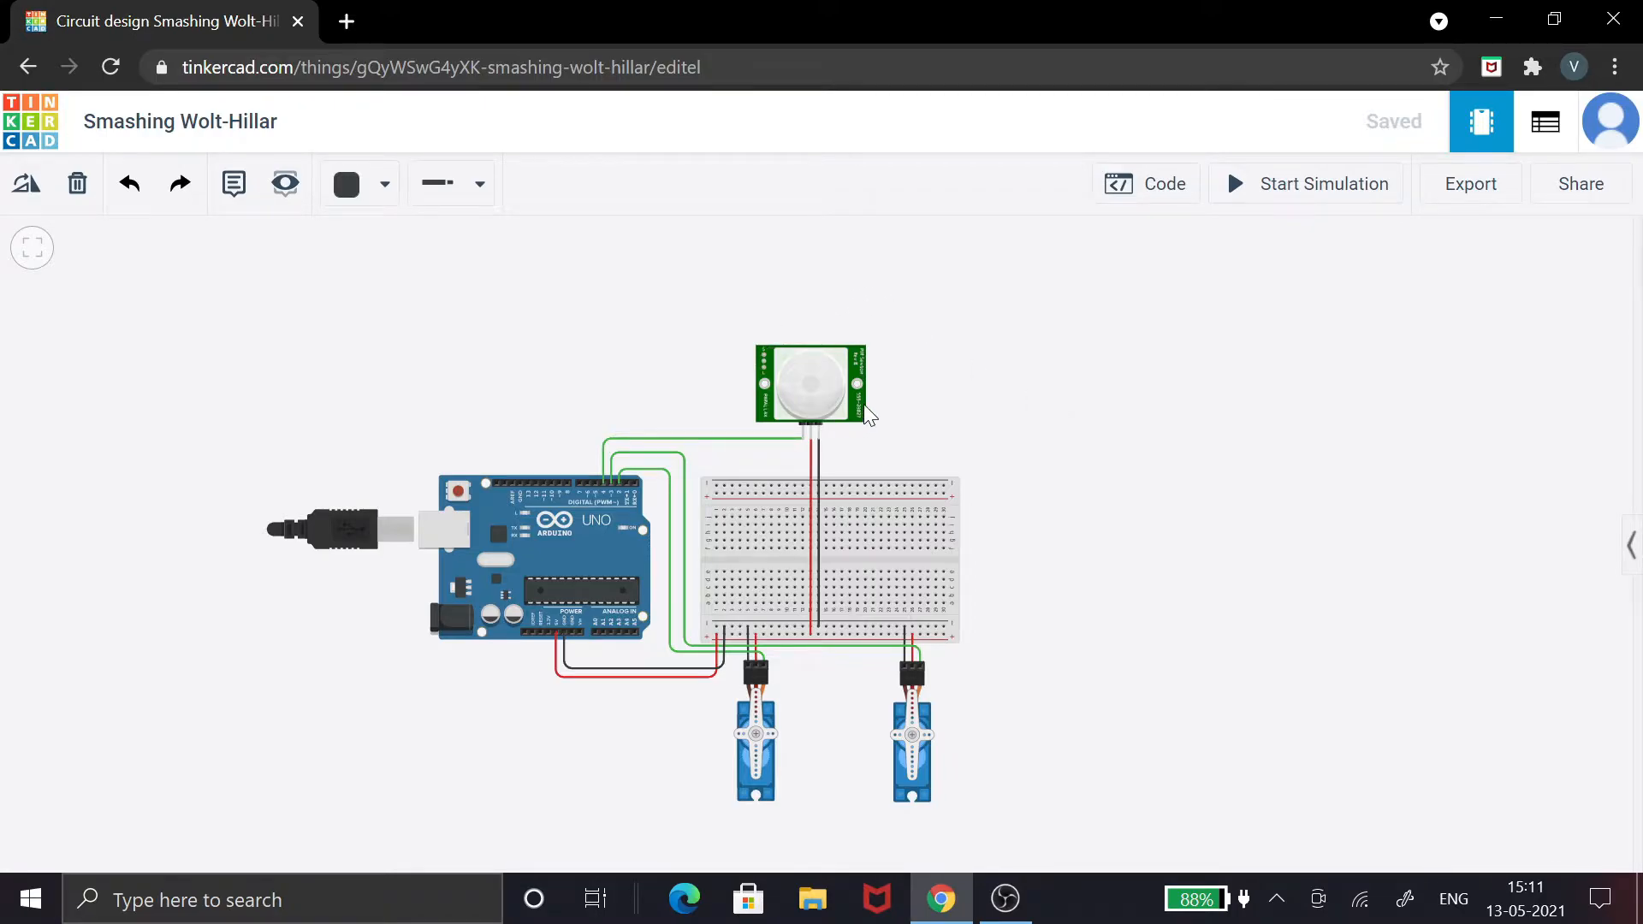
pyautogui.moveTo(898, 406)
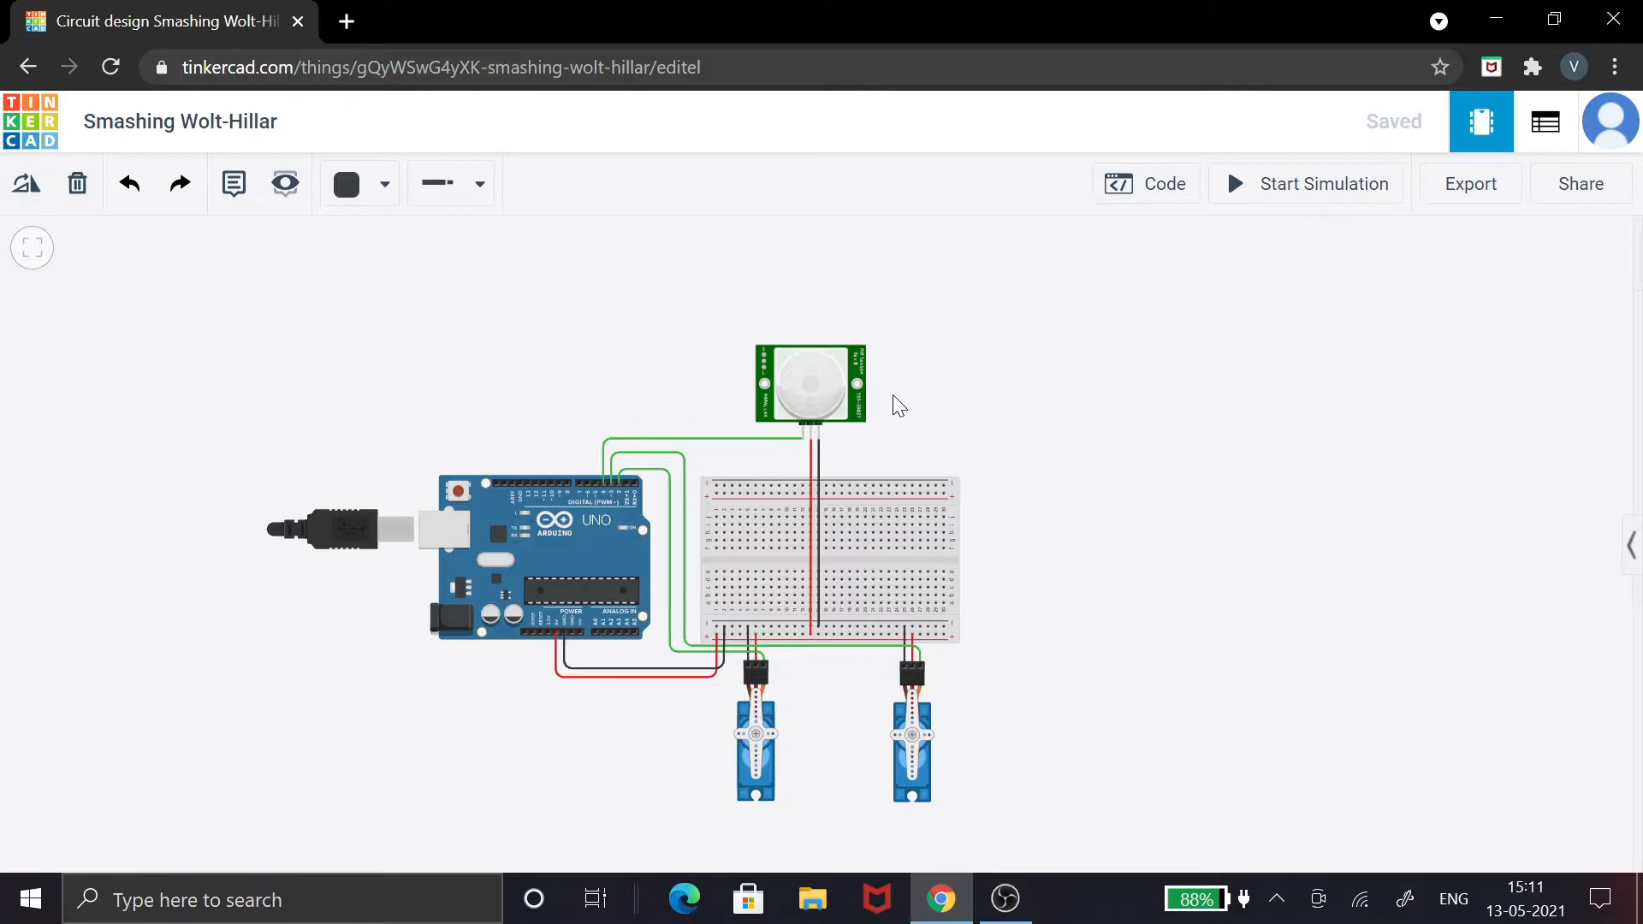
pyautogui.moveTo(915, 432)
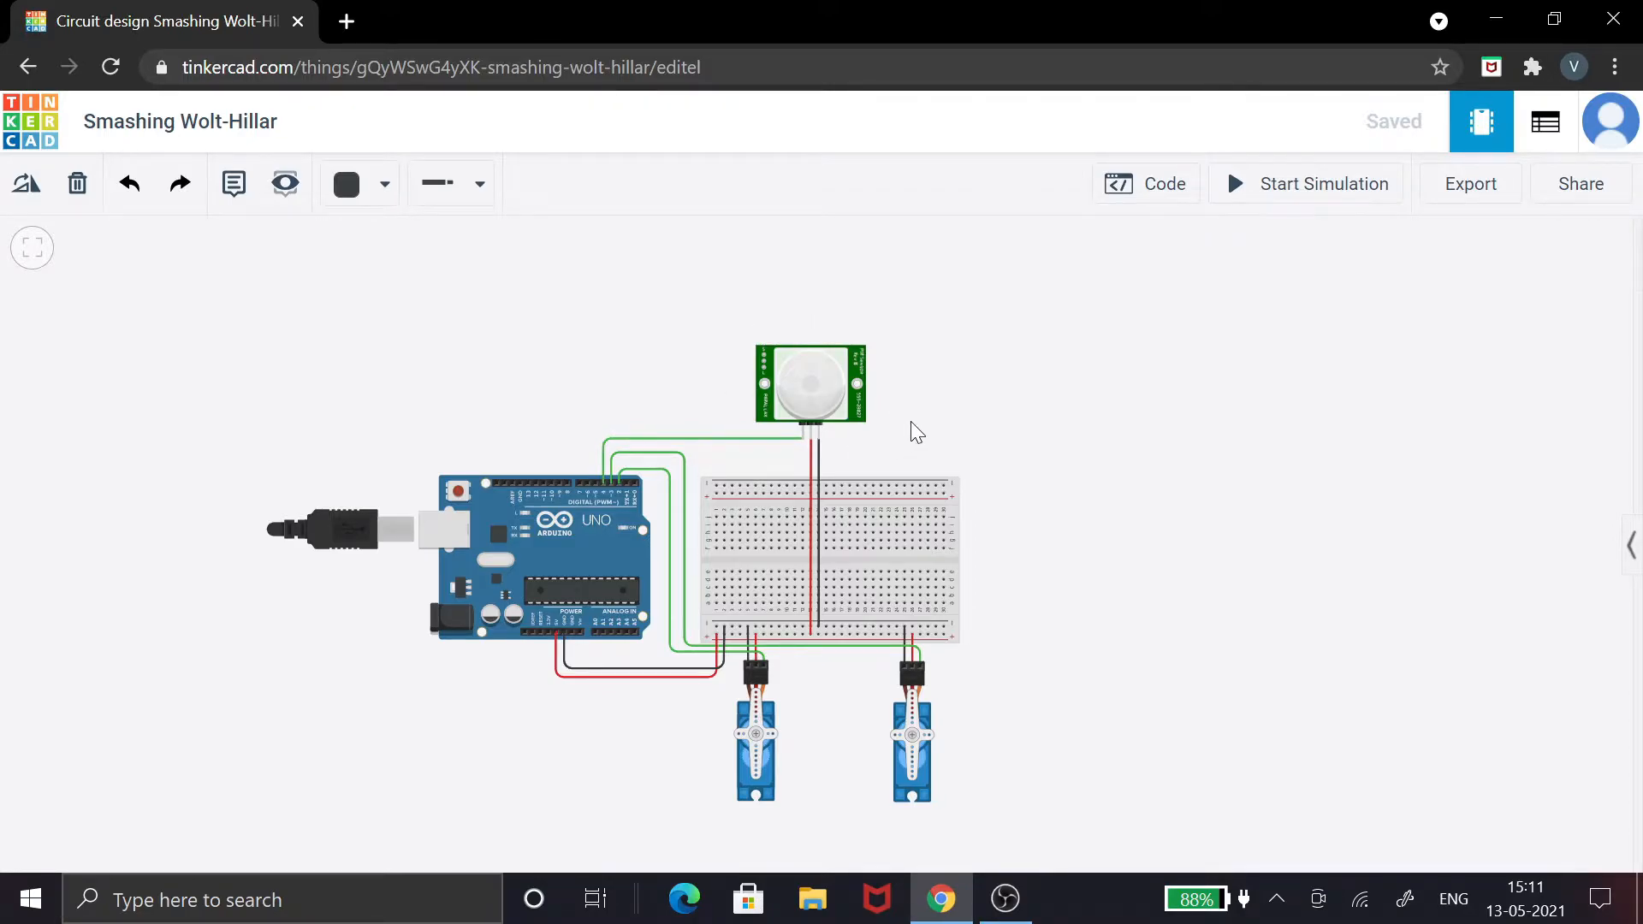
pyautogui.moveTo(1077, 374)
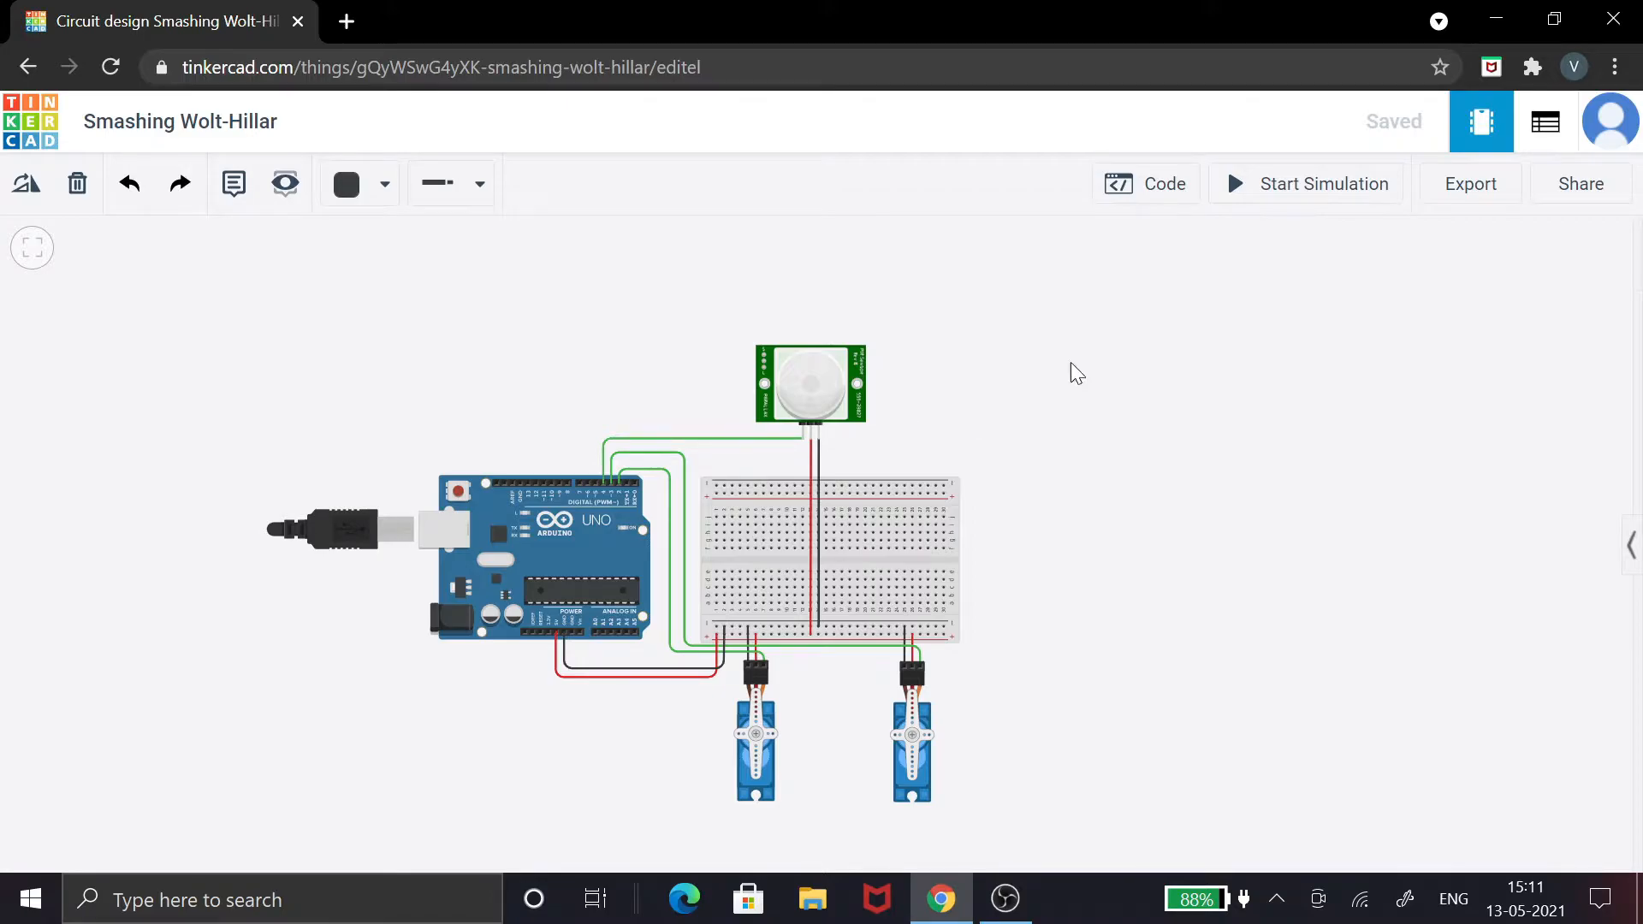
pyautogui.moveTo(1156, 335)
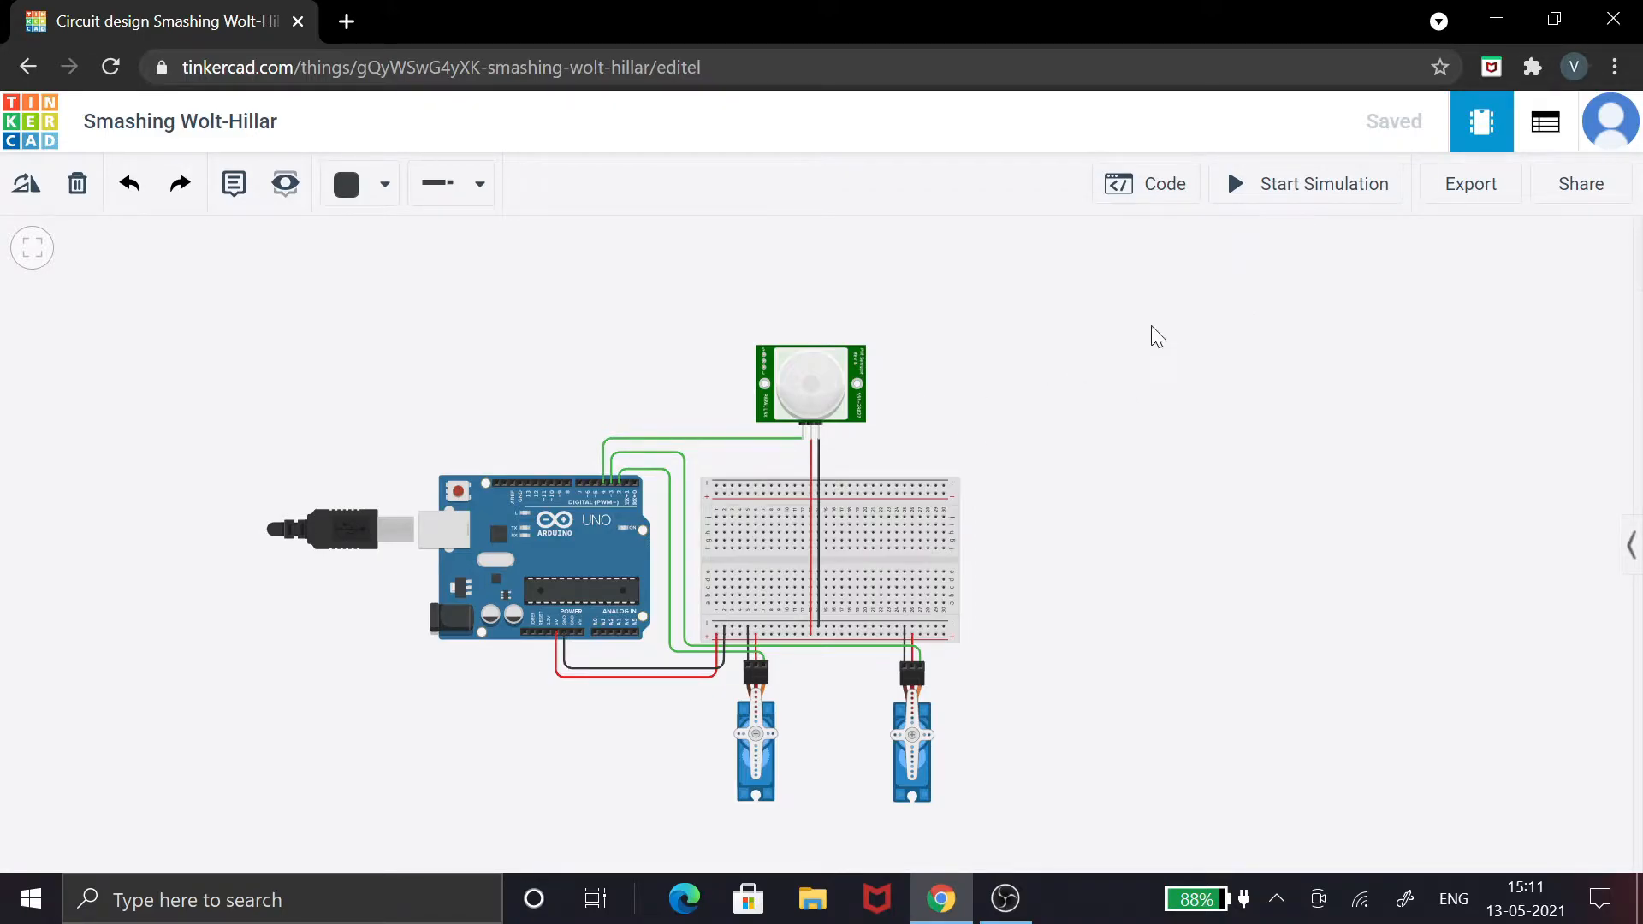
pyautogui.moveTo(788, 584)
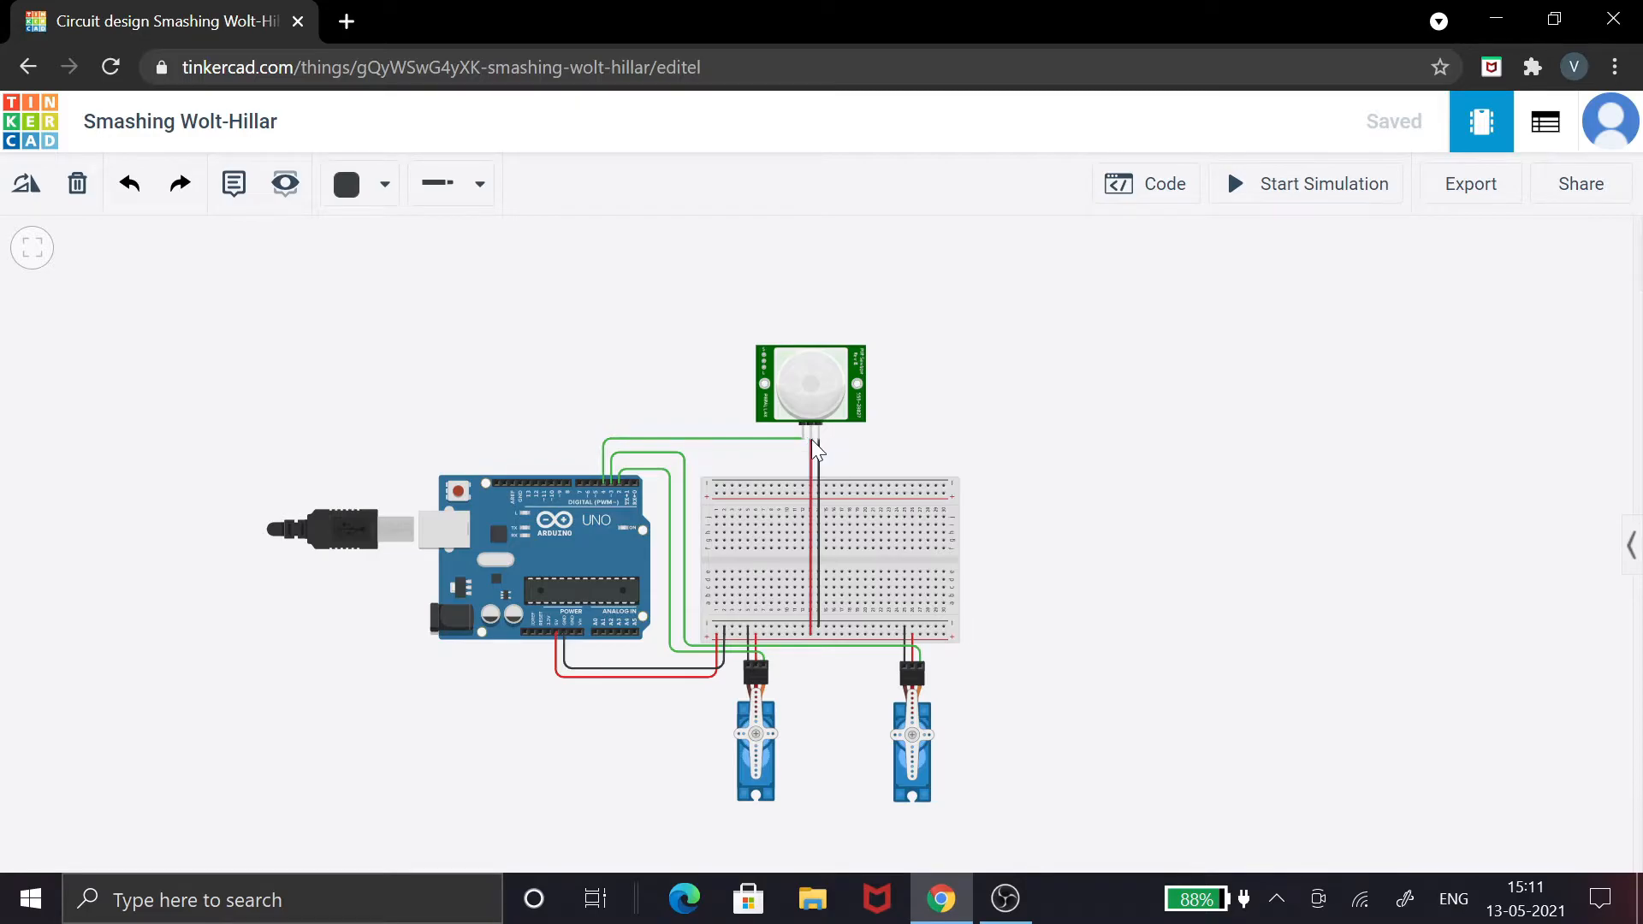
pyautogui.moveTo(807, 440)
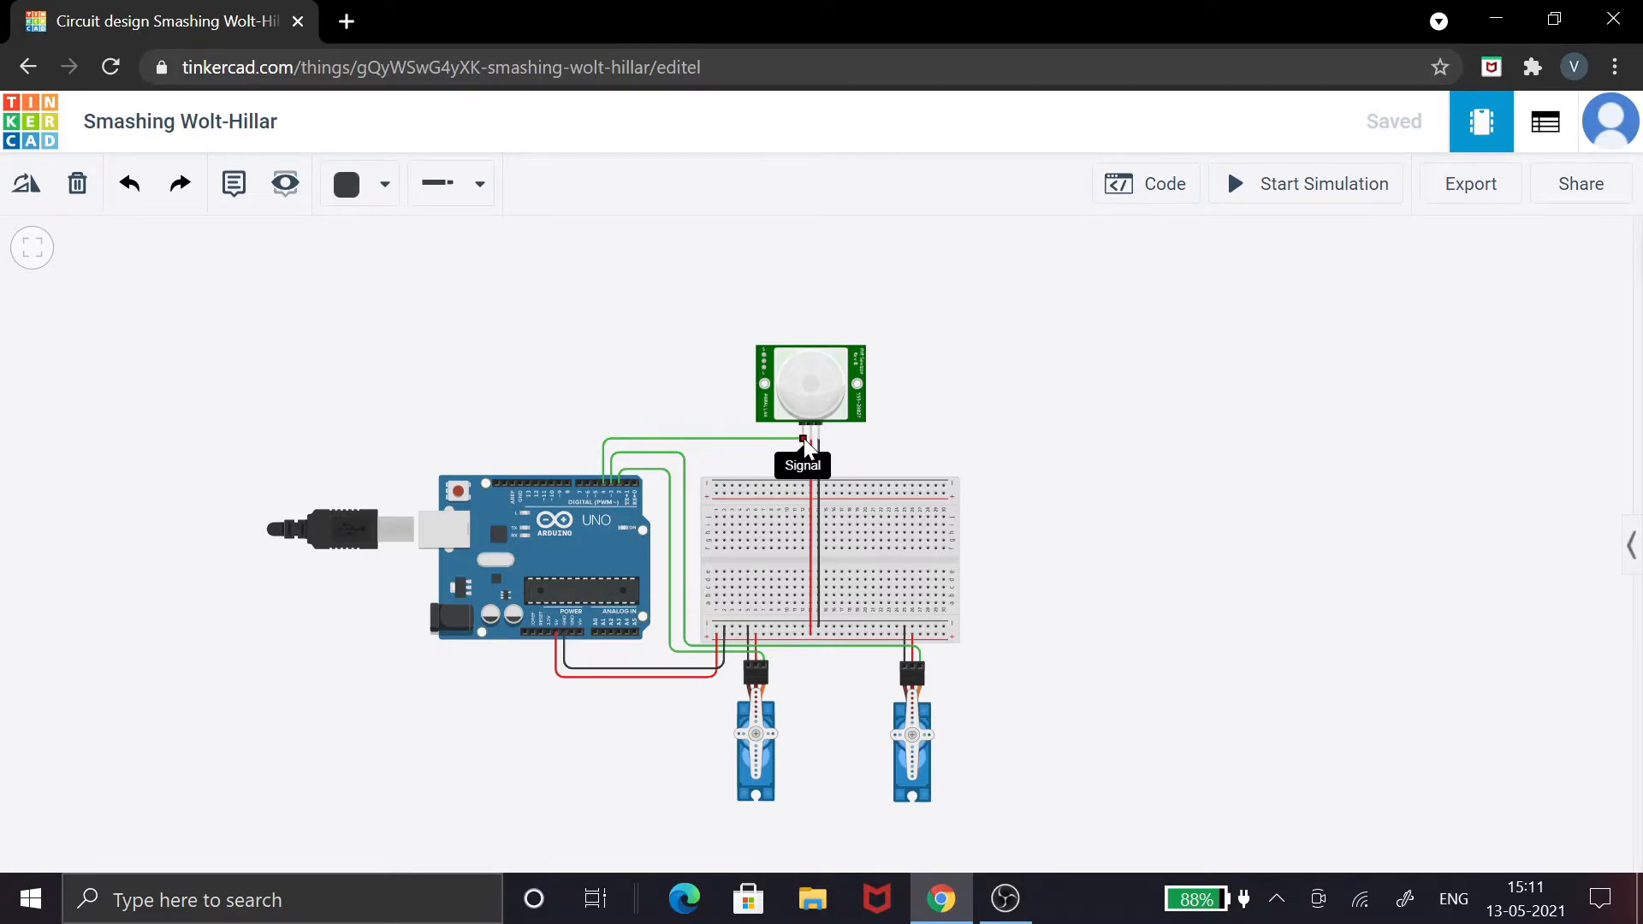
pyautogui.moveTo(682, 498)
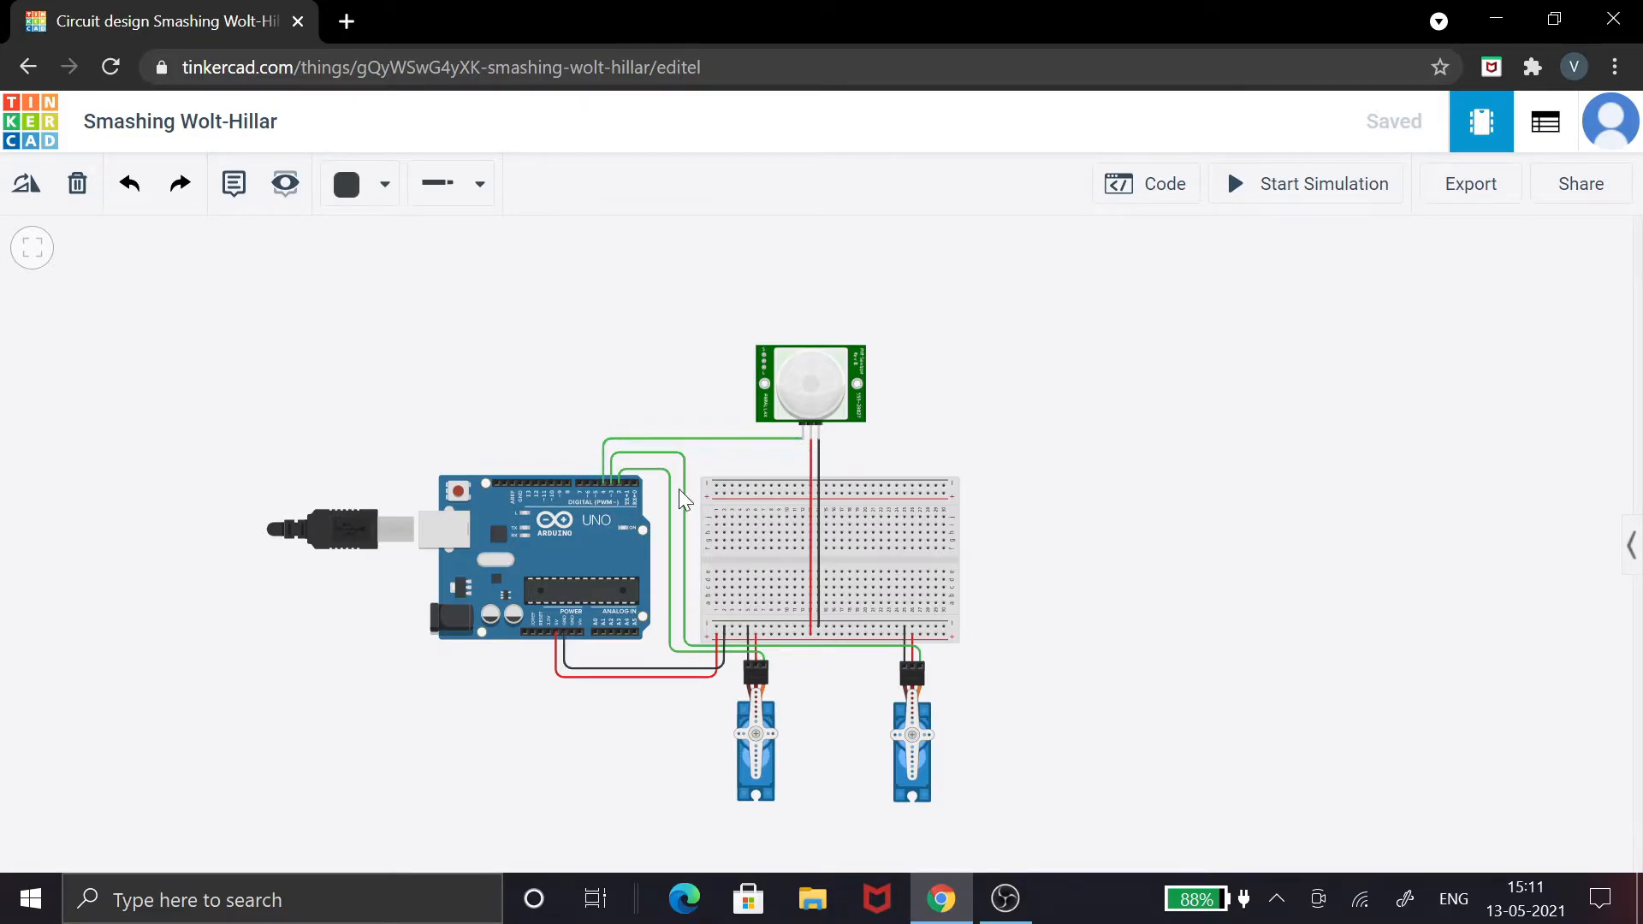
pyautogui.moveTo(595, 461)
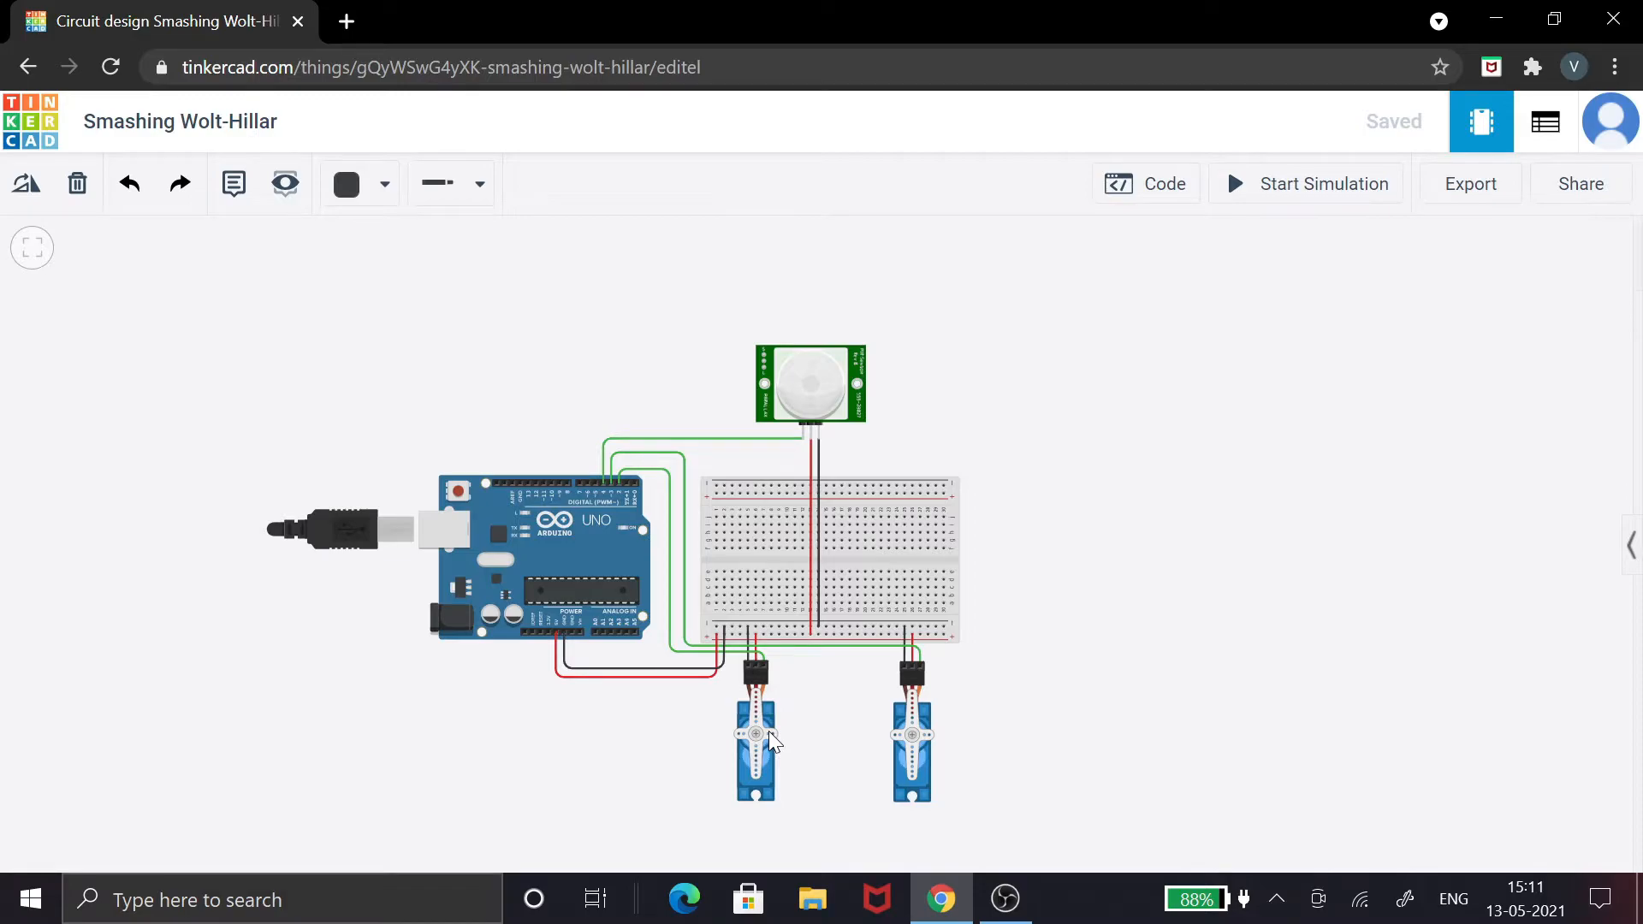
pyautogui.moveTo(755, 671)
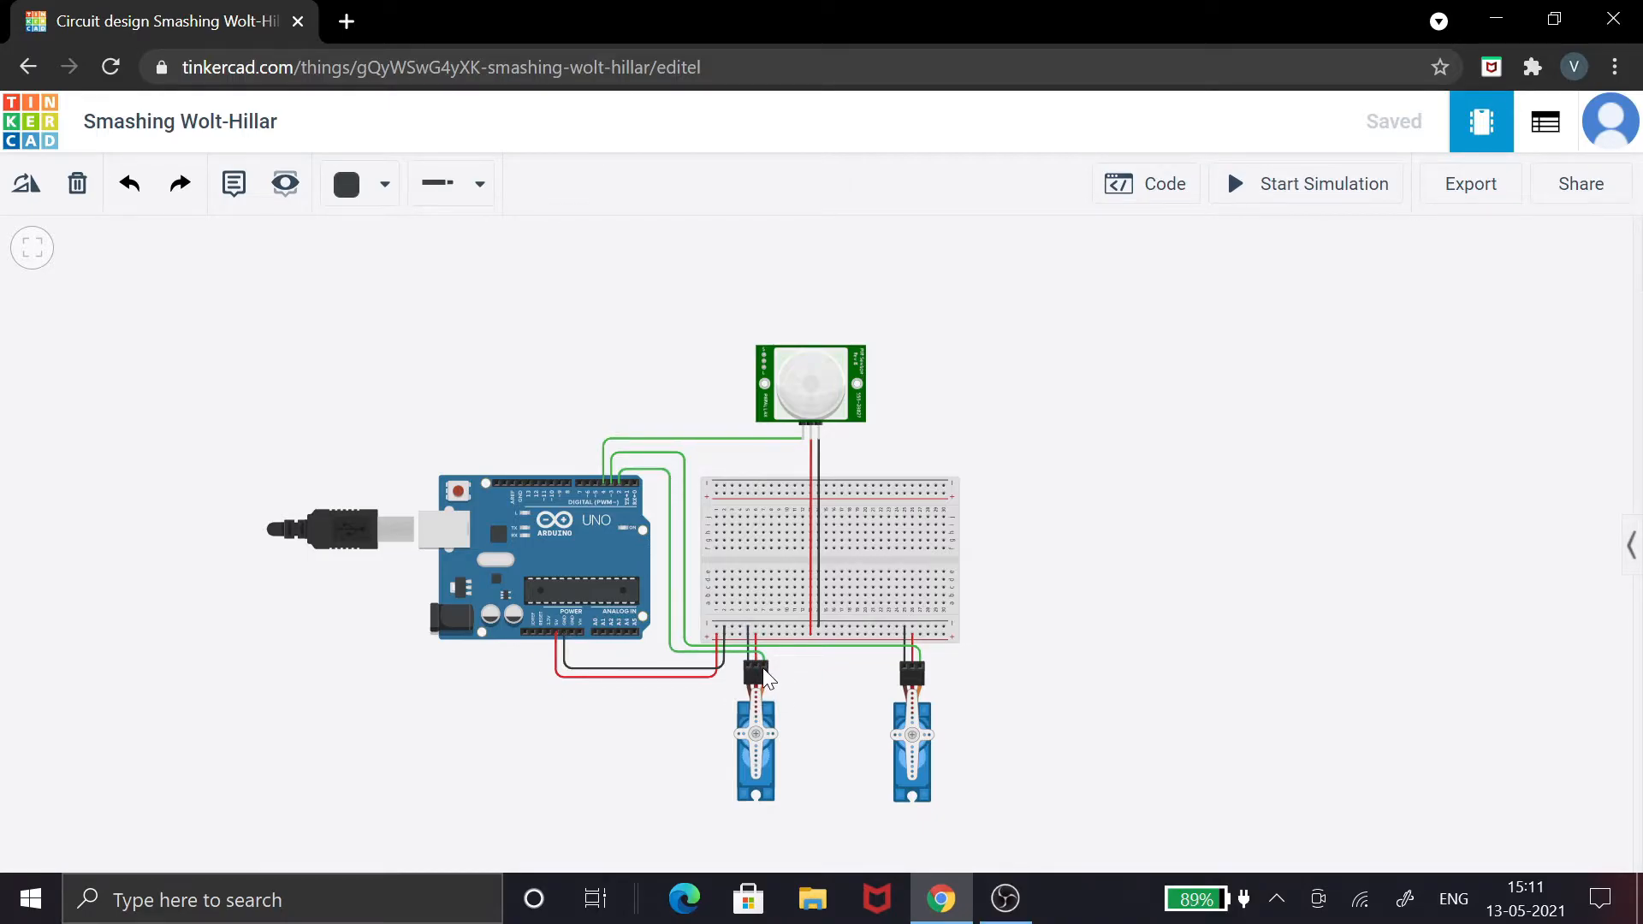
pyautogui.moveTo(962, 573)
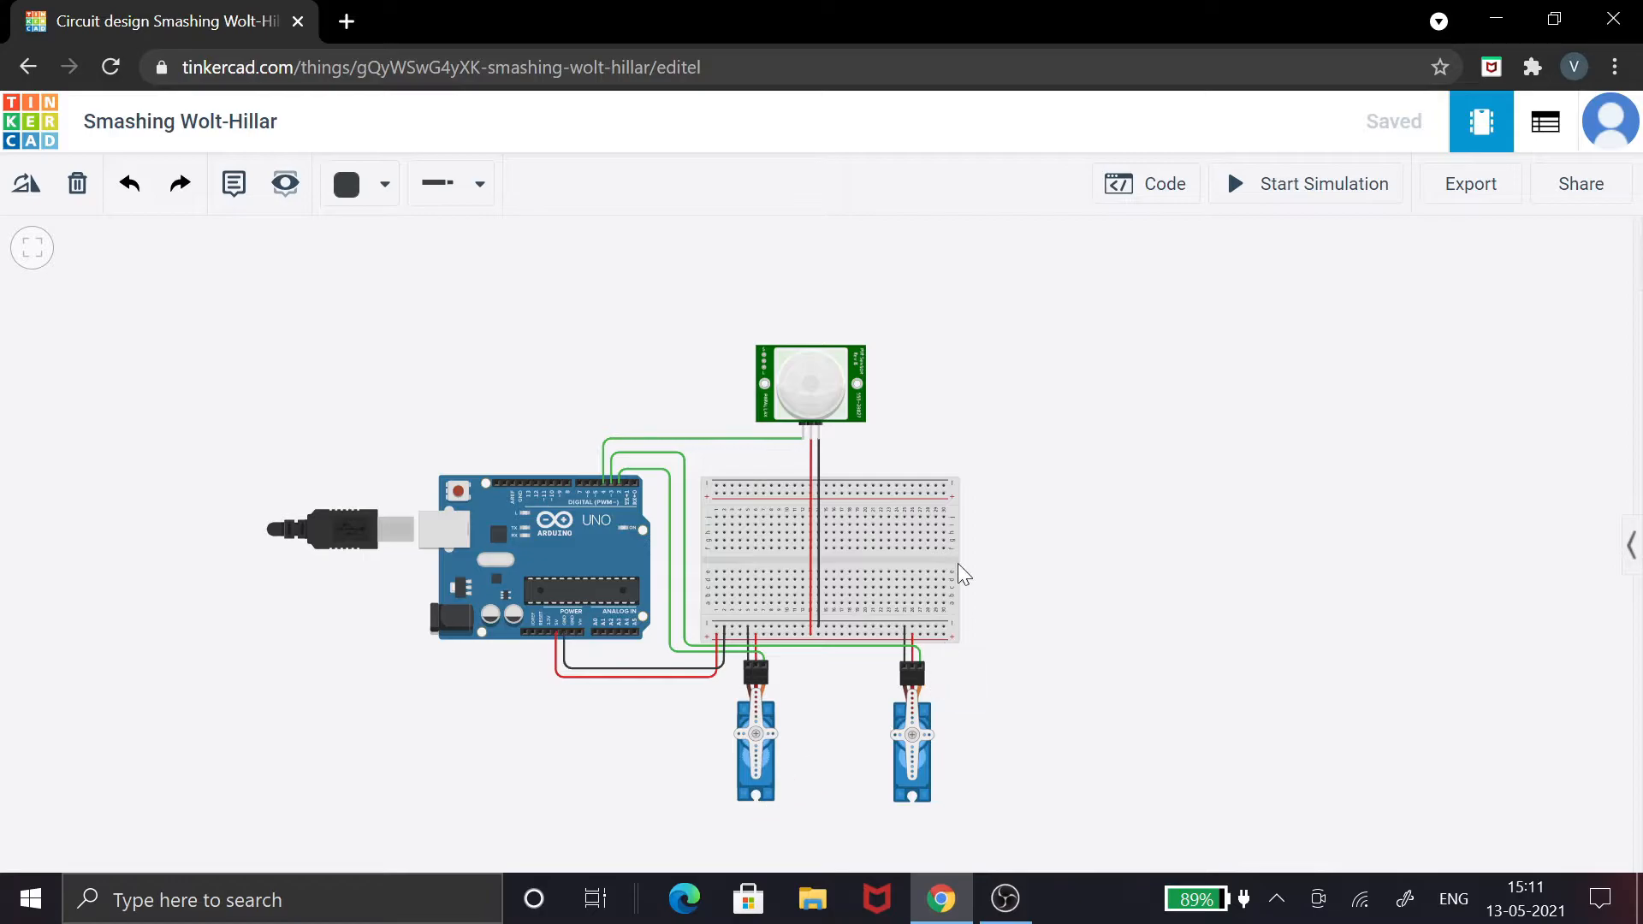
pyautogui.moveTo(956, 521)
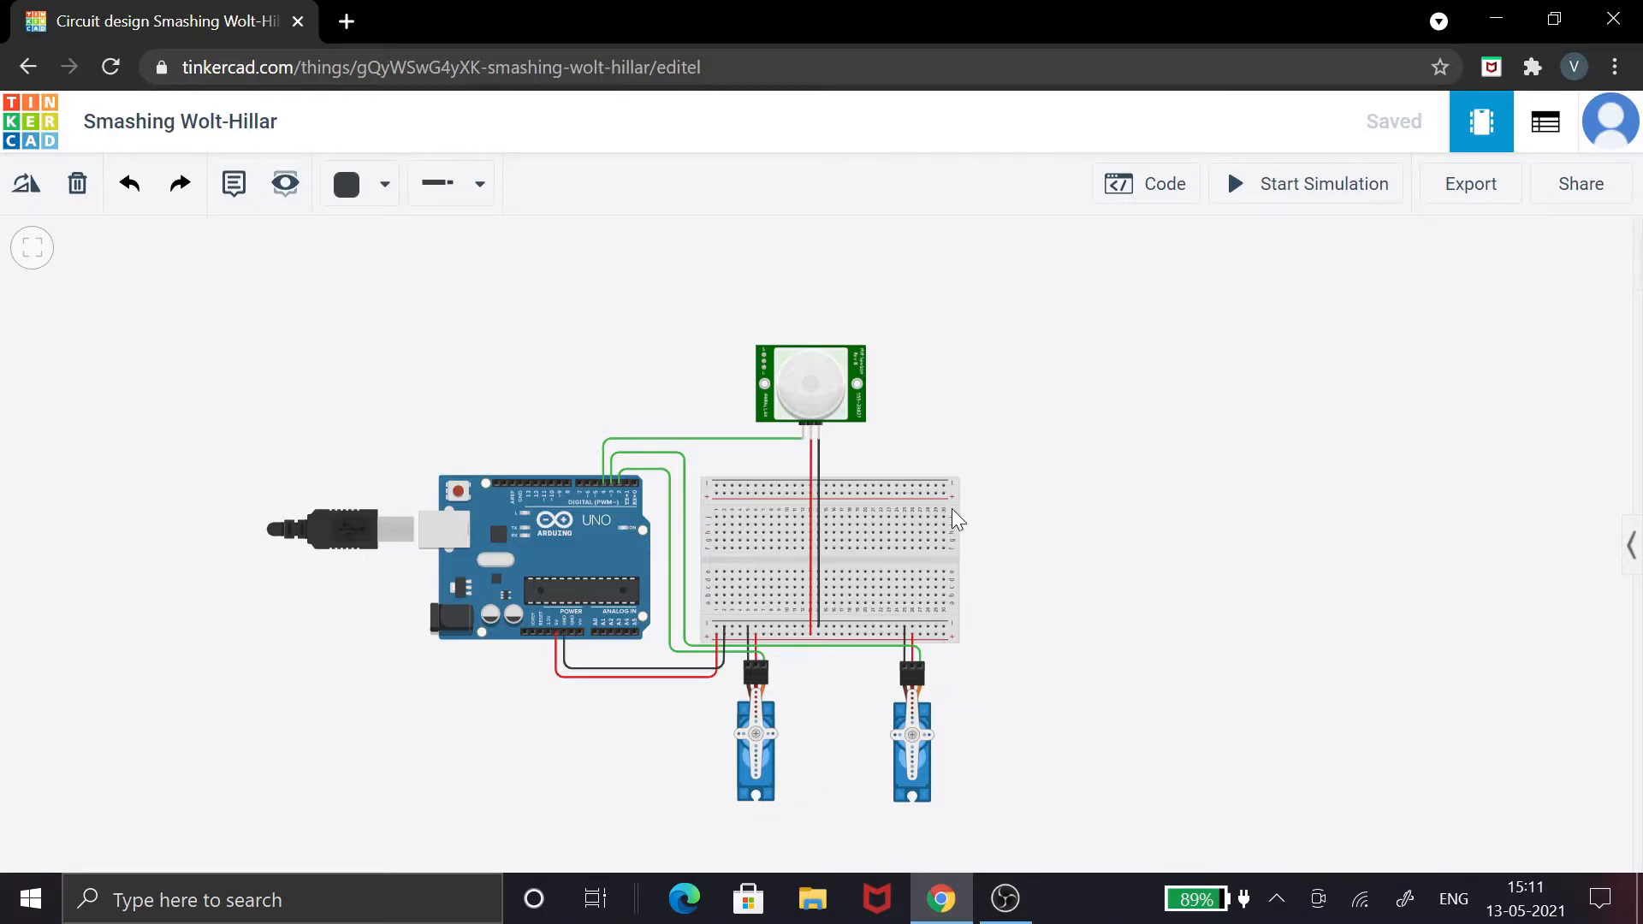
pyautogui.moveTo(1193, 178)
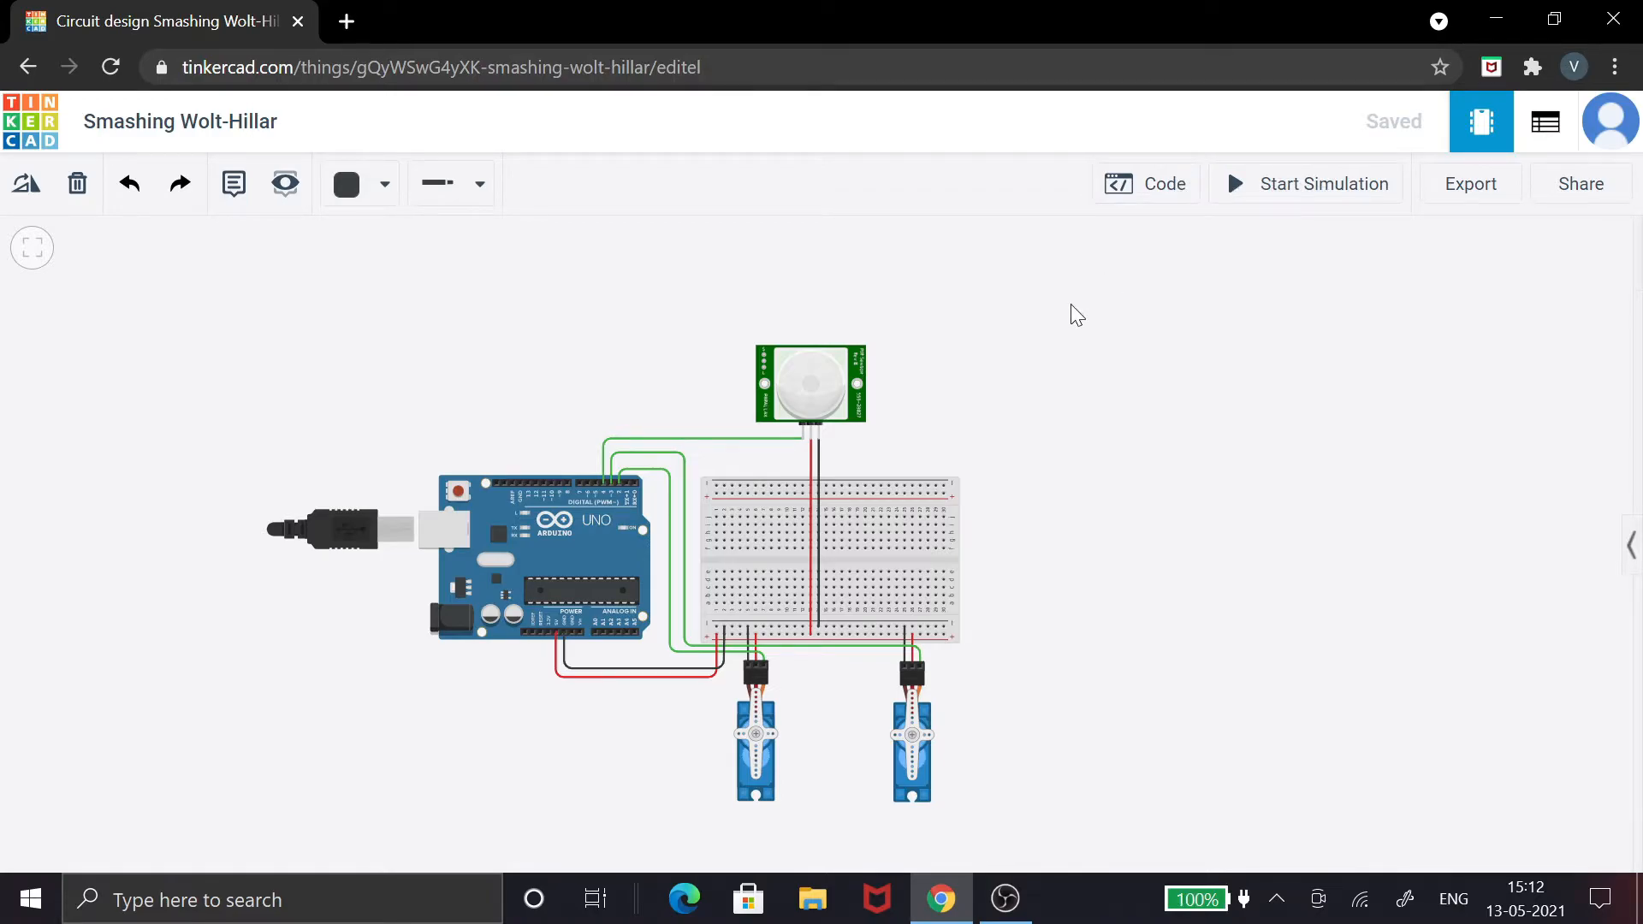
pyautogui.moveTo(868, 382)
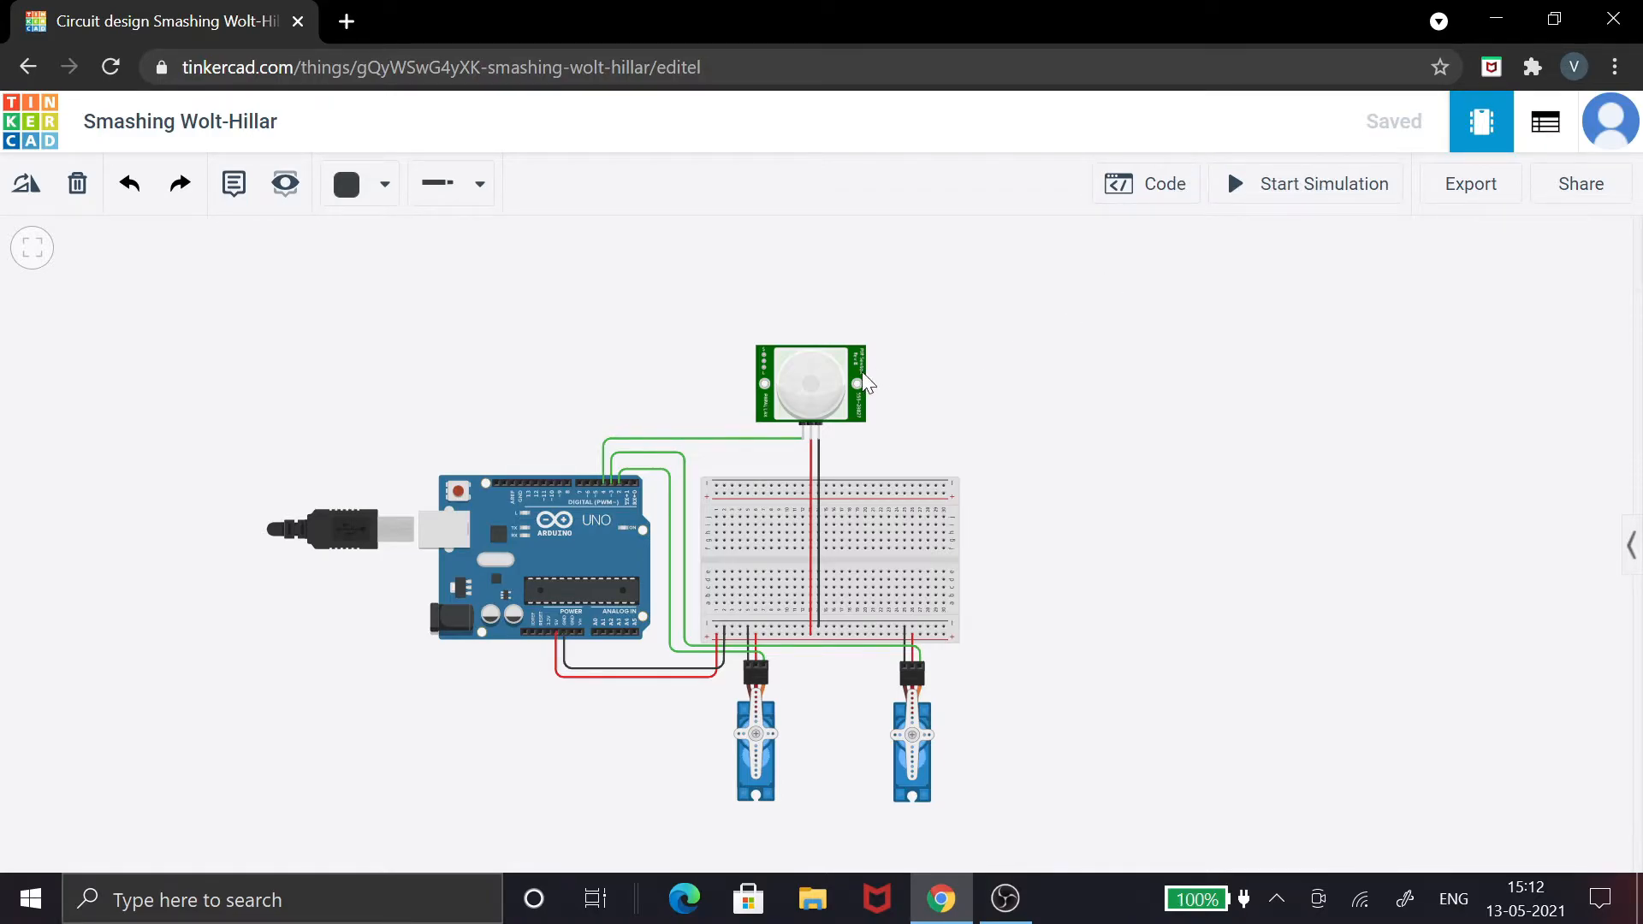
pyautogui.moveTo(890, 339)
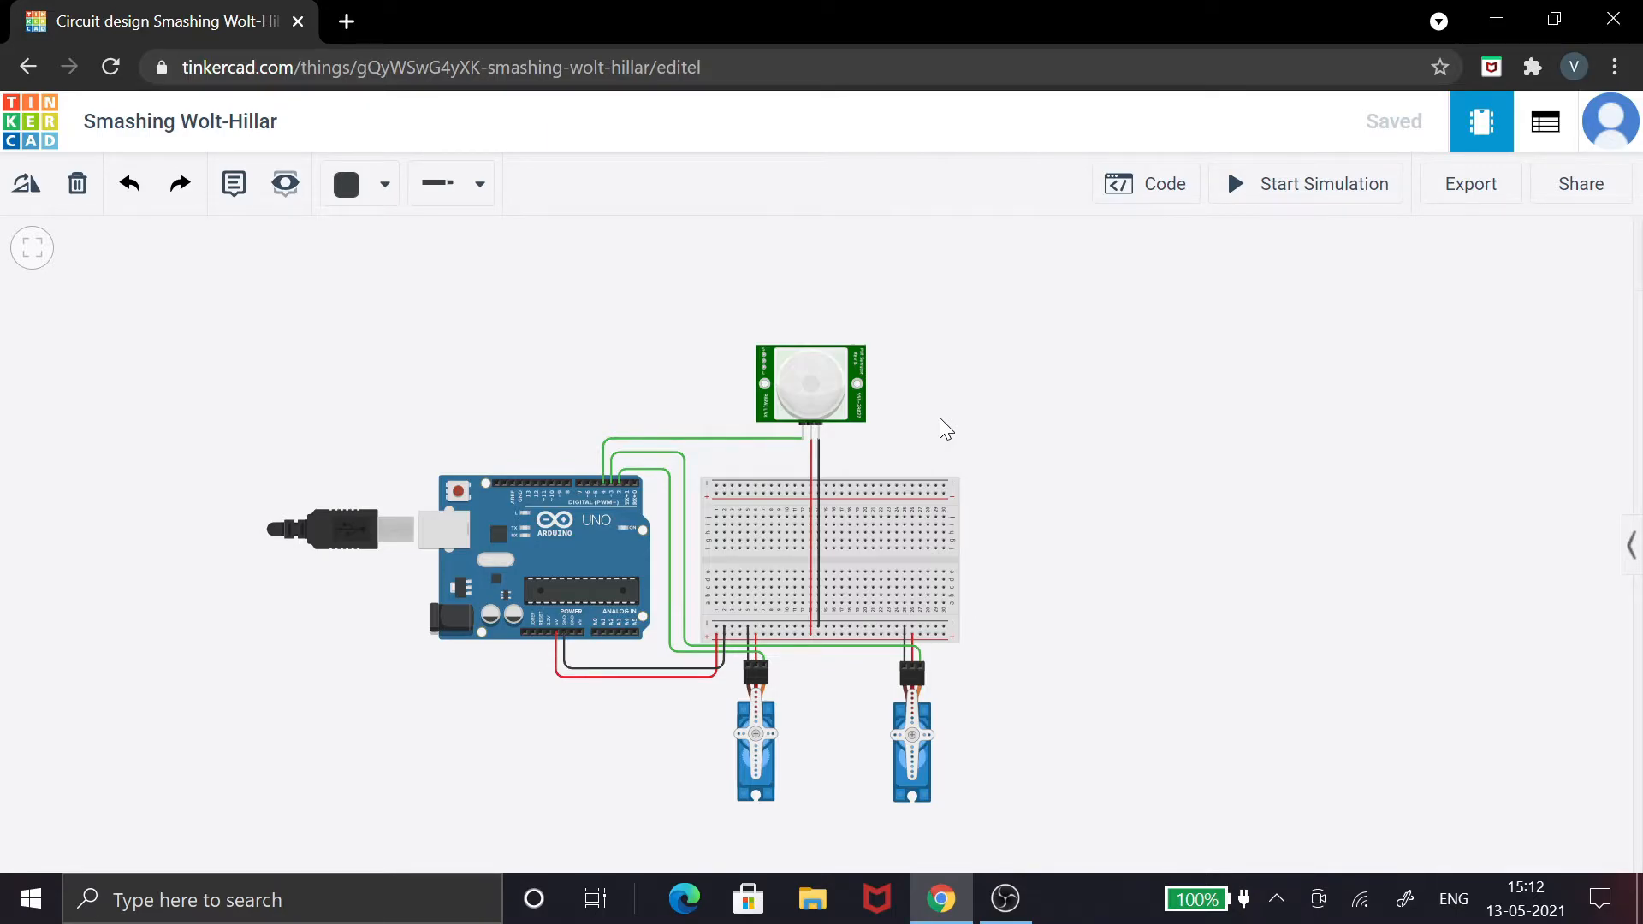
pyautogui.moveTo(923, 424)
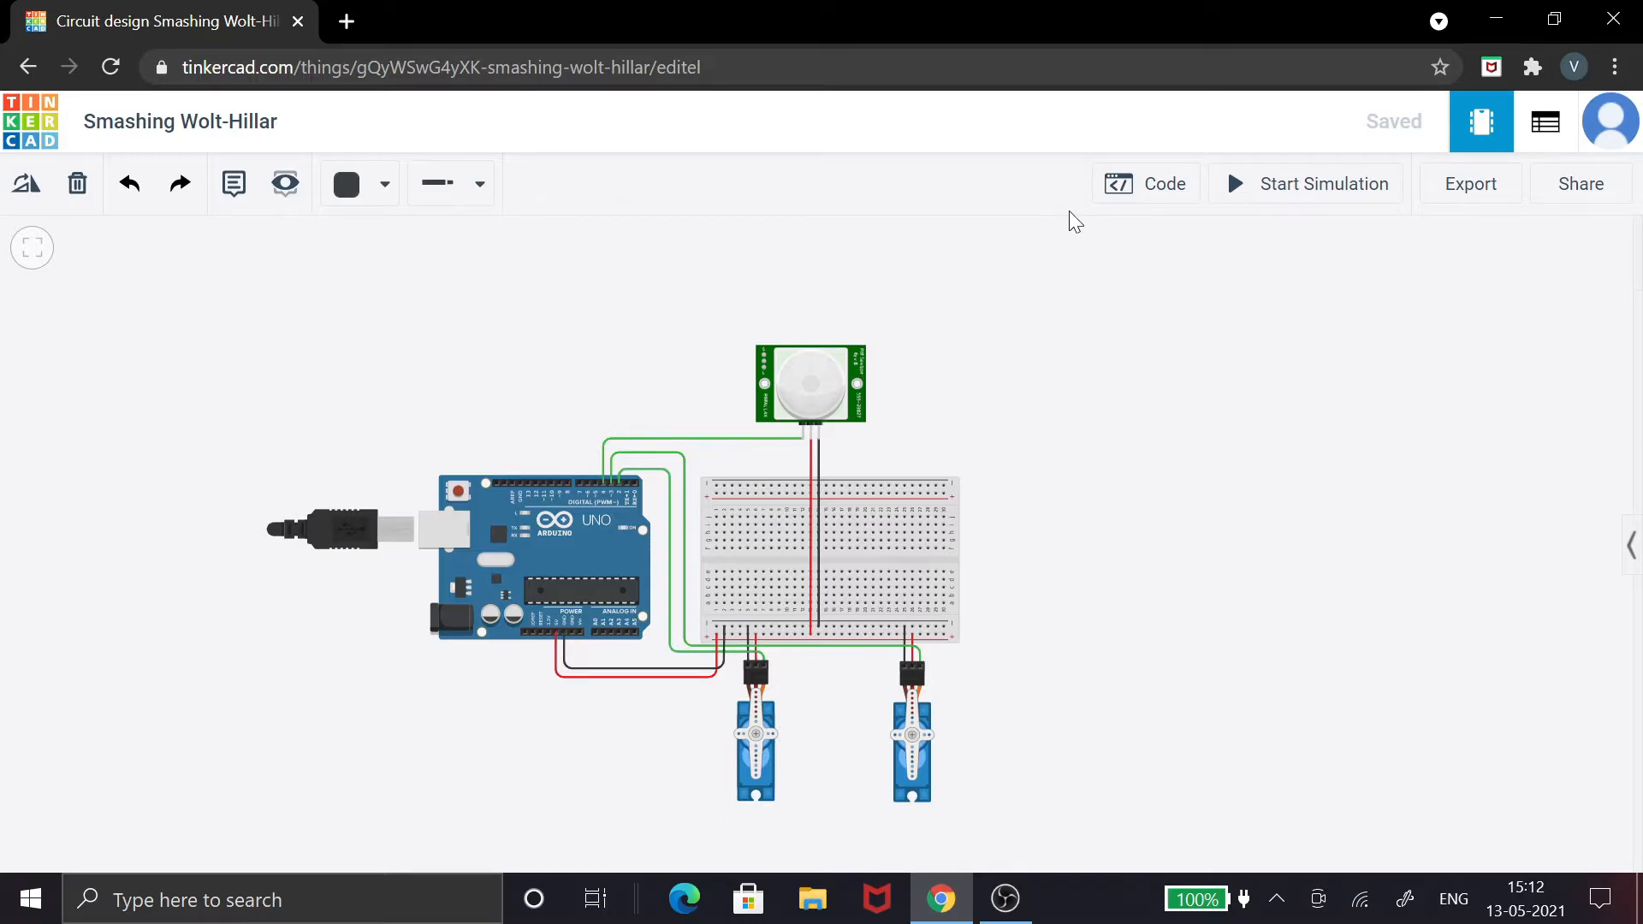
# Open the code editor showing the Servo library, servo and PIR pin definitions, and servo attachments.
pyautogui.click(1145, 183)
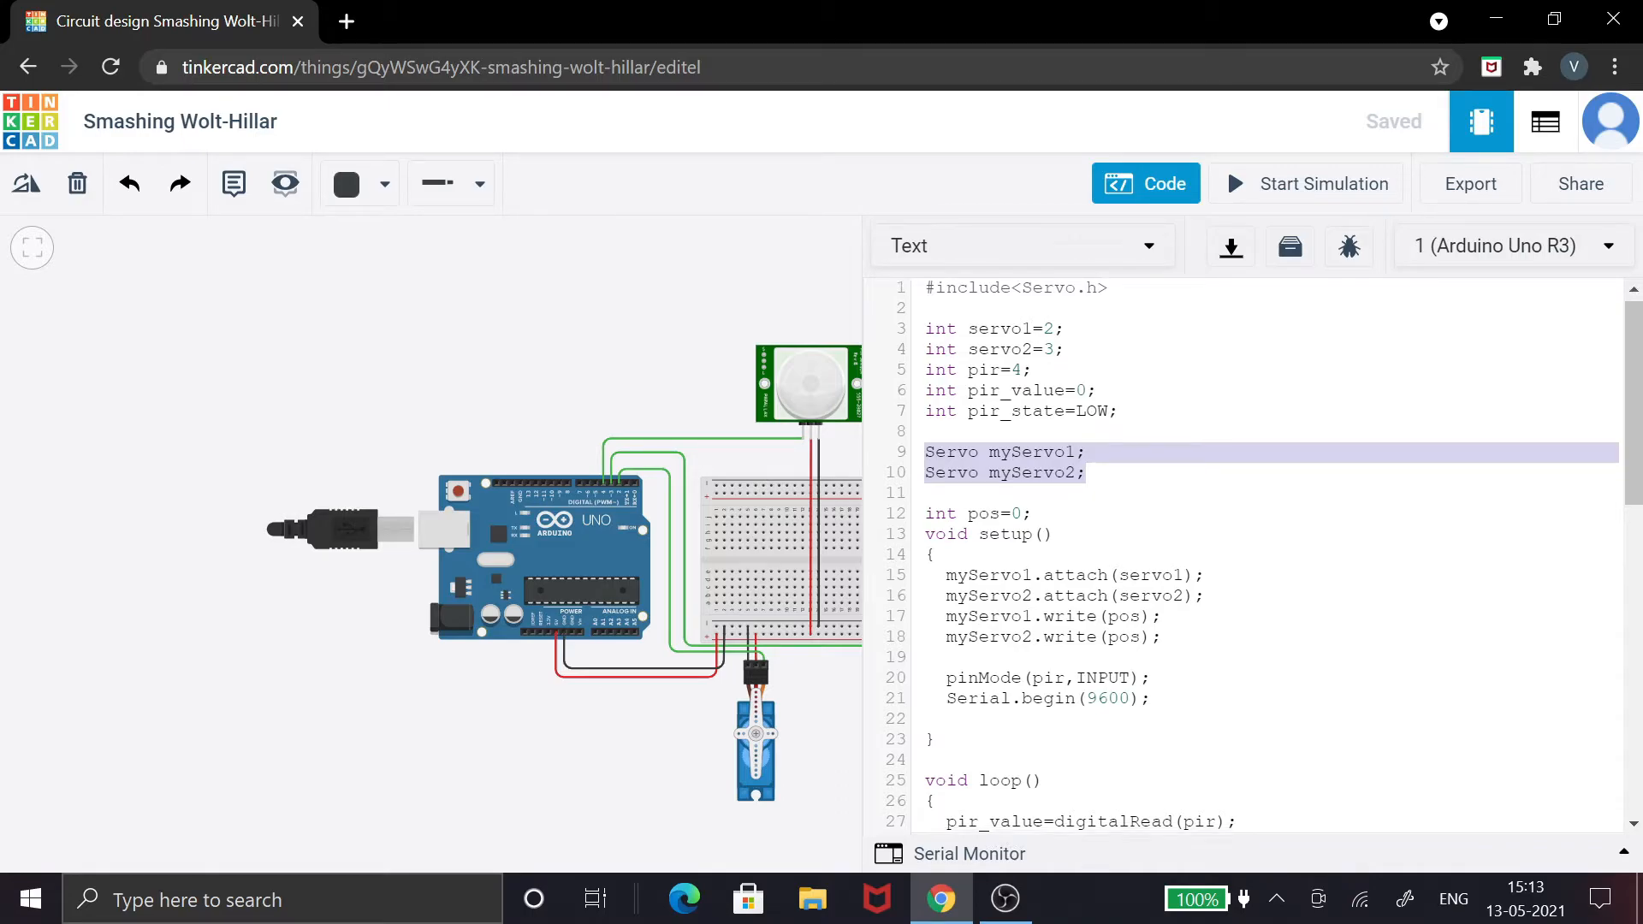
pyautogui.scroll(-3)
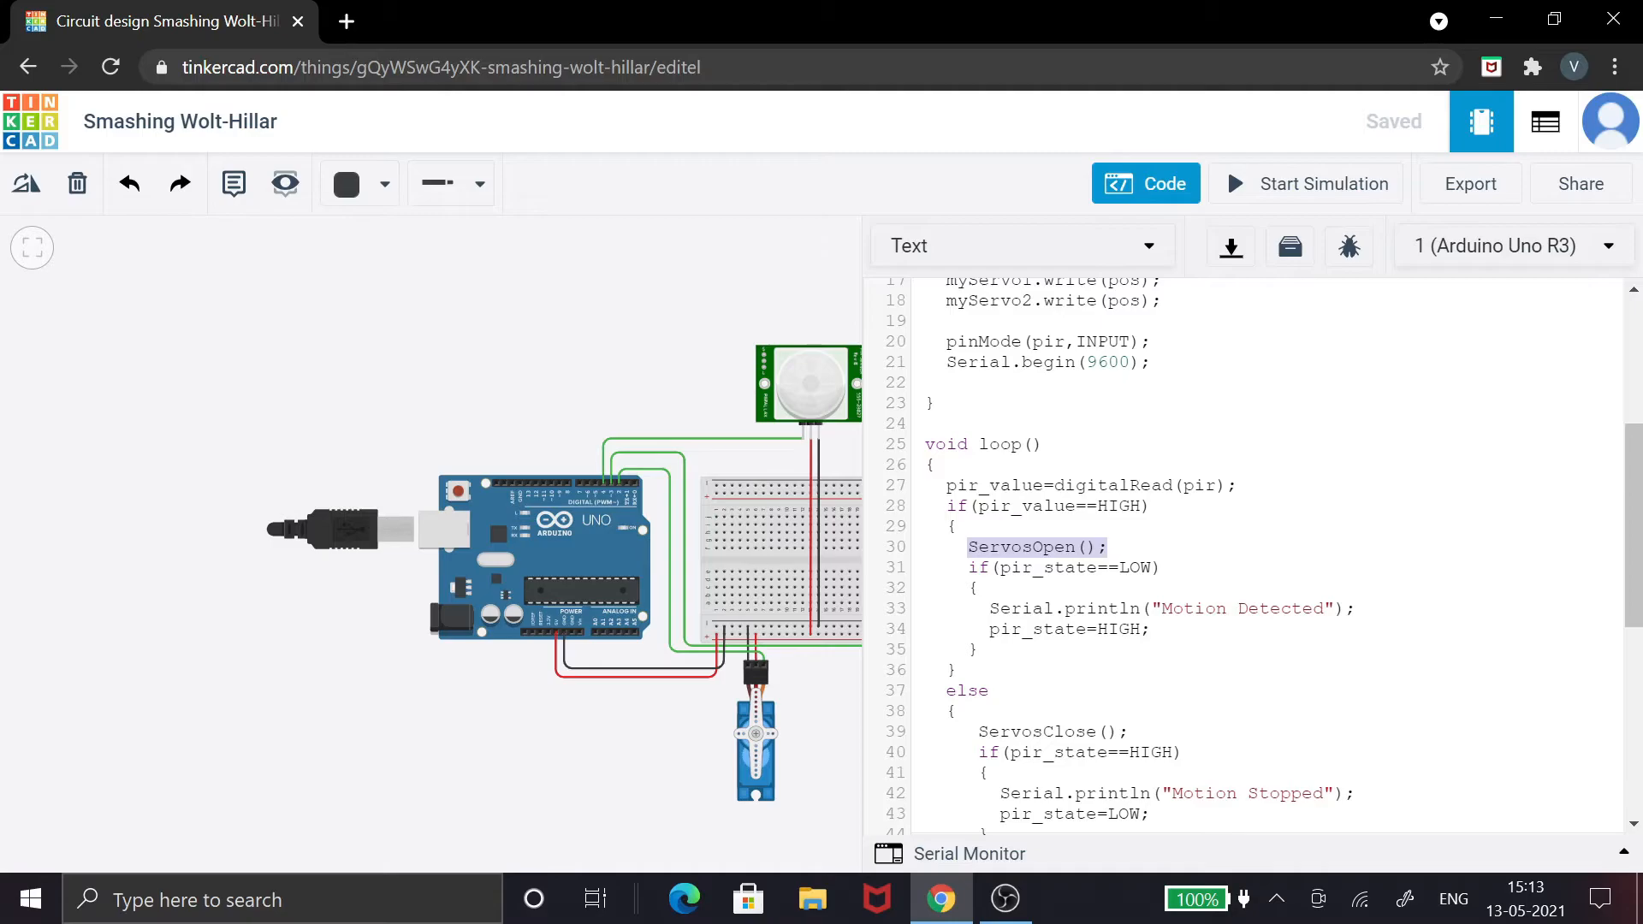
pyautogui.click(978, 588)
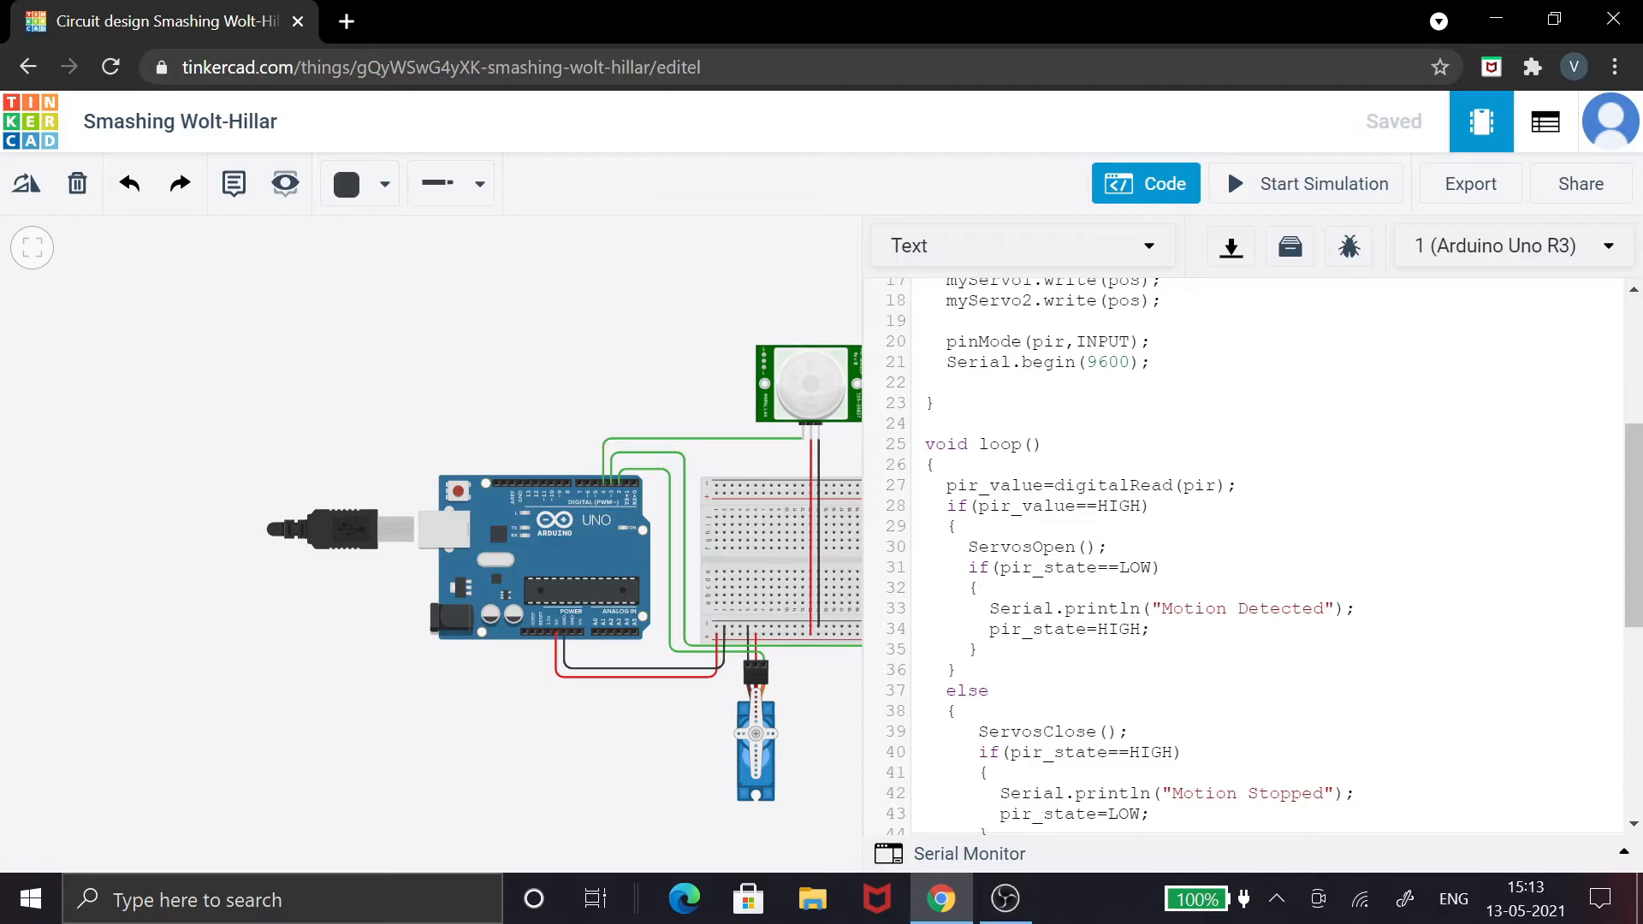
pyautogui.scroll(-3)
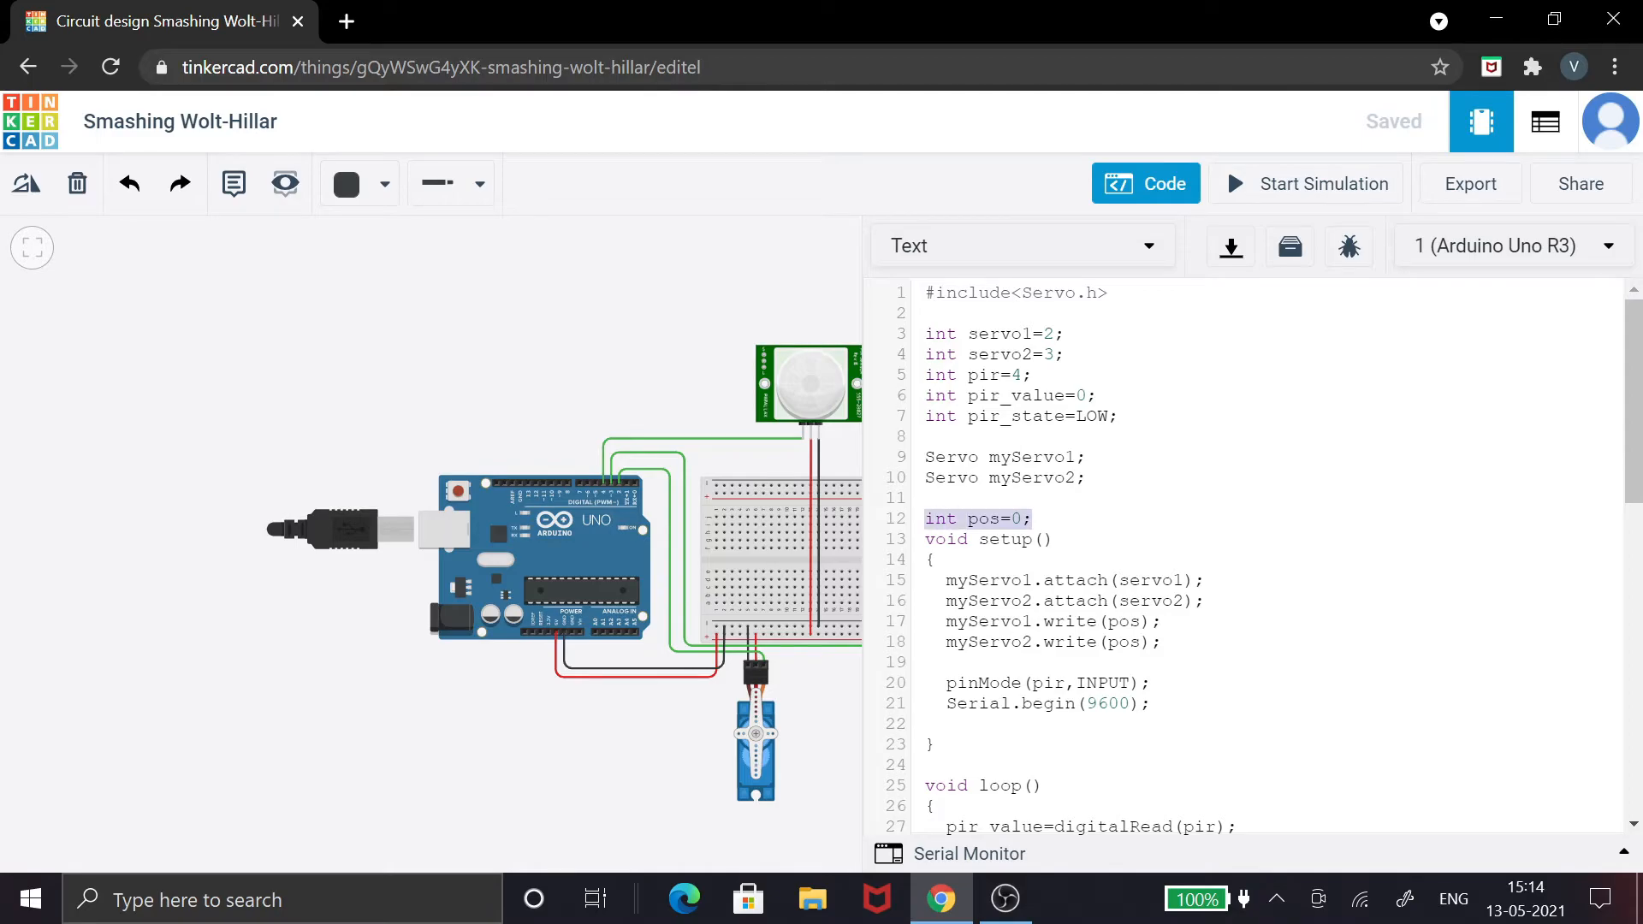
pyautogui.scroll(-3)
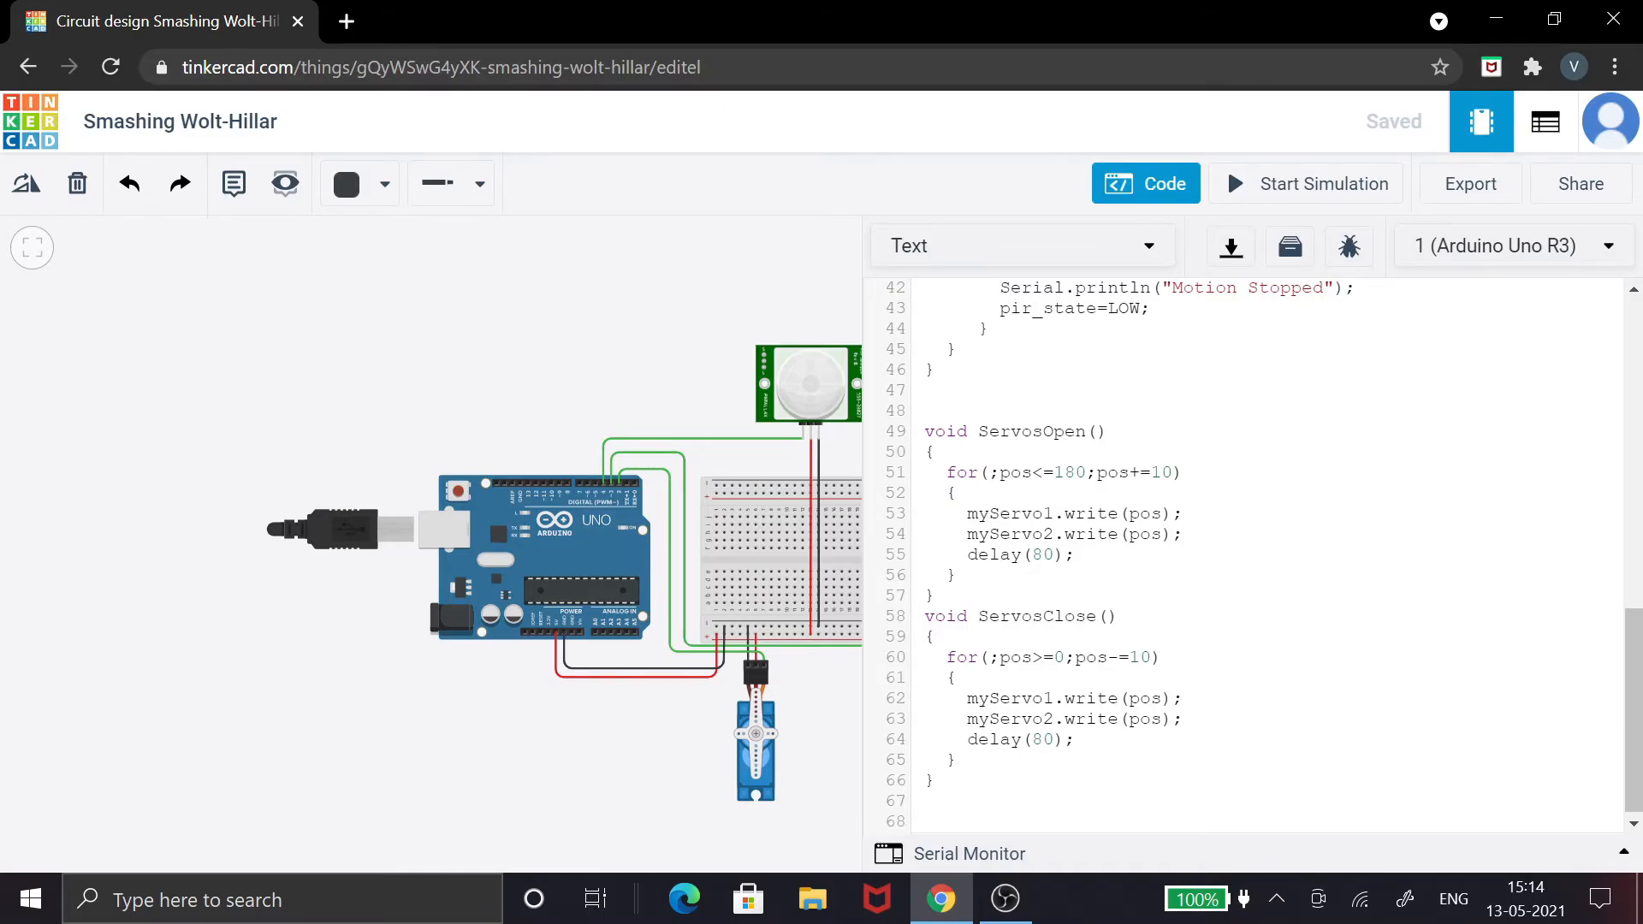
pyautogui.click(1185, 533)
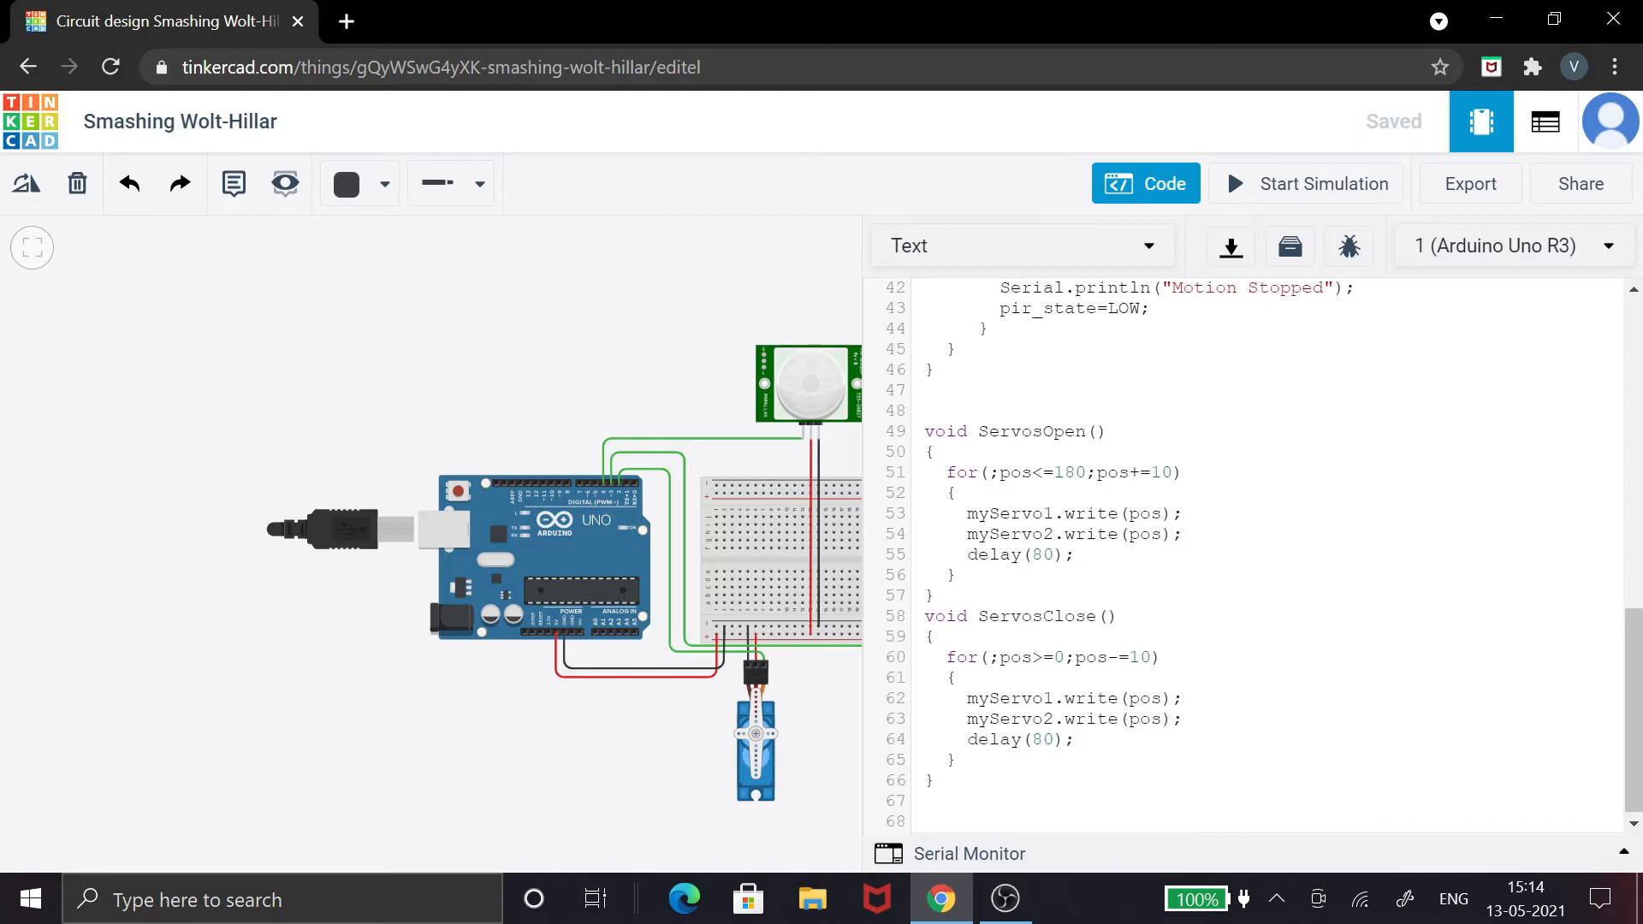
pyautogui.click(1074, 554)
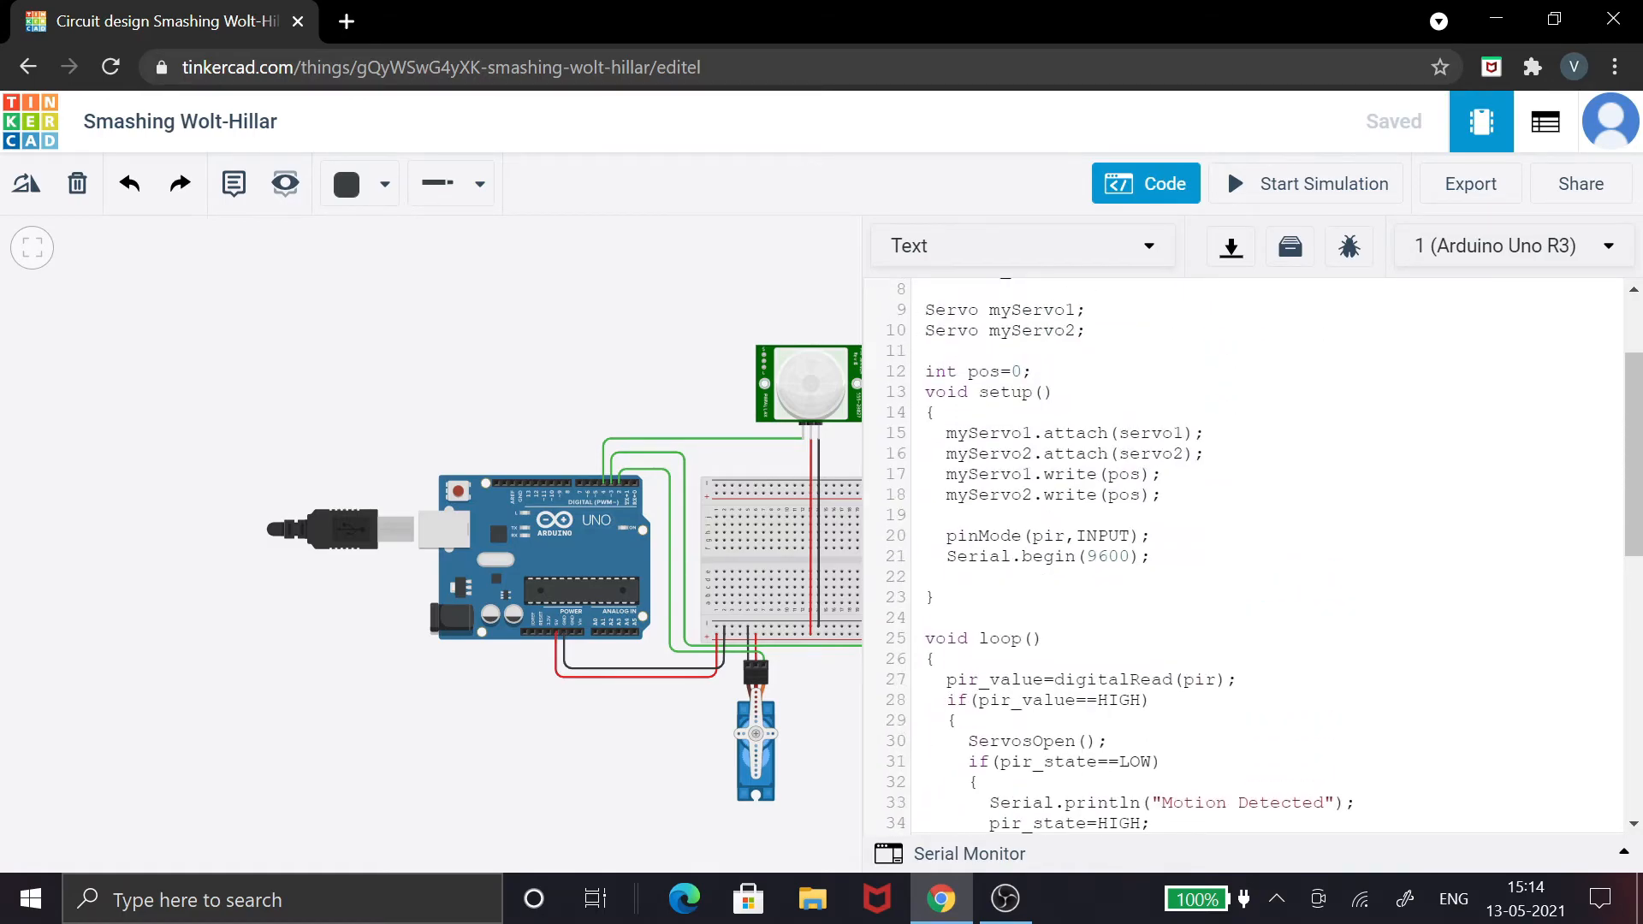
pyautogui.scroll(-3)
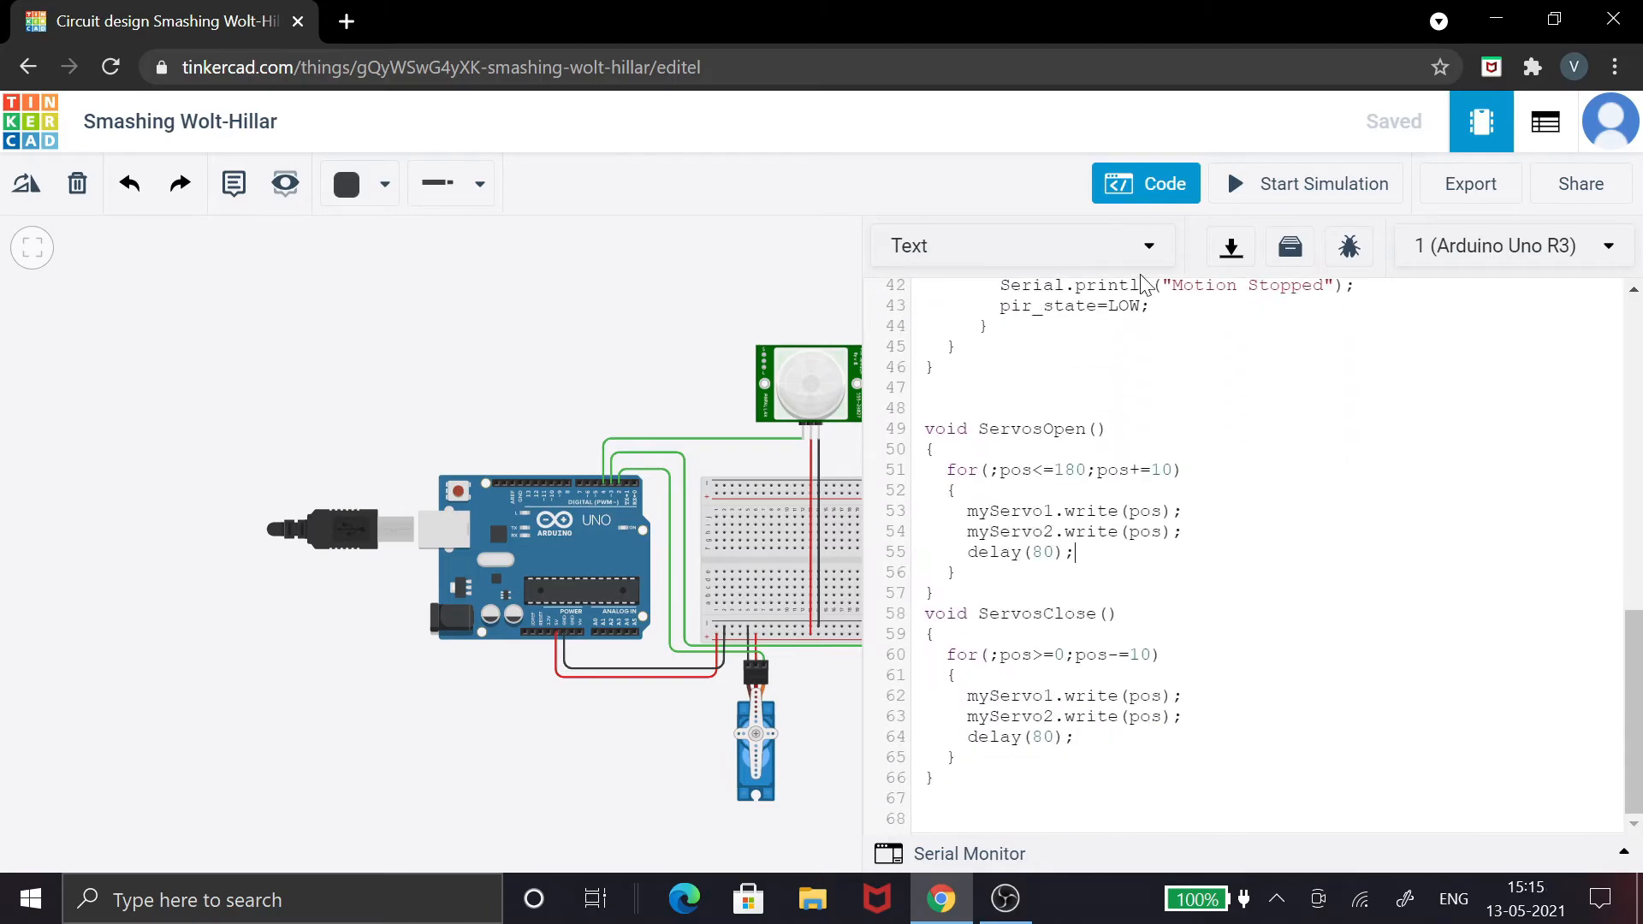
# Hide the code panel, run the simulation, move the PIR sensor's target, then stop it.
pyautogui.click(1145, 183)
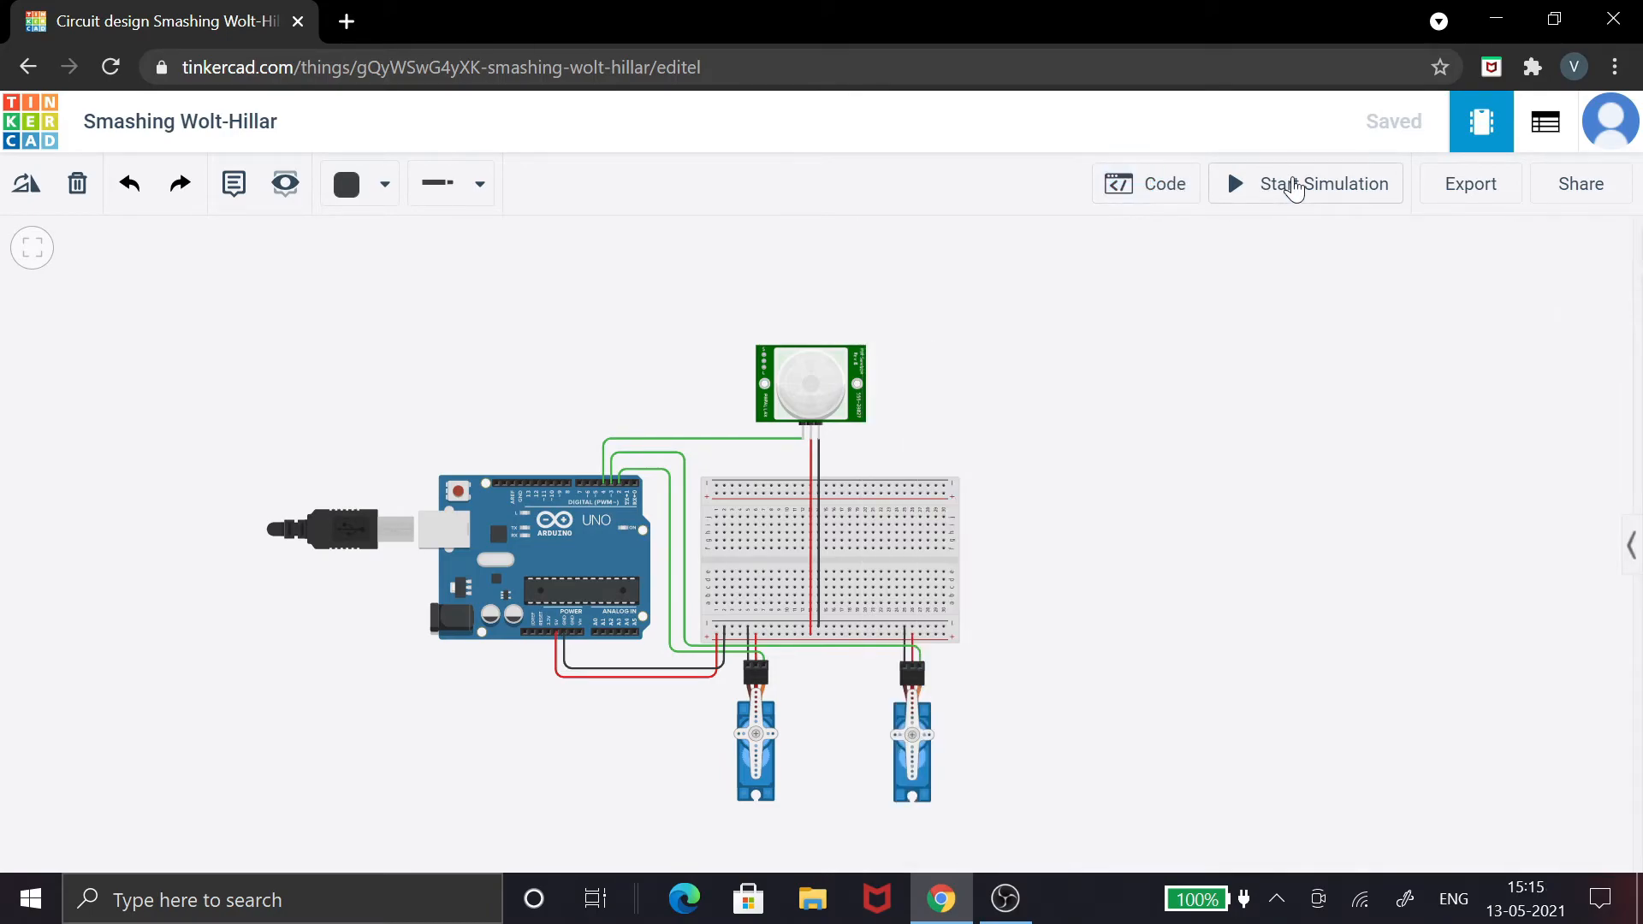
pyautogui.click(1307, 184)
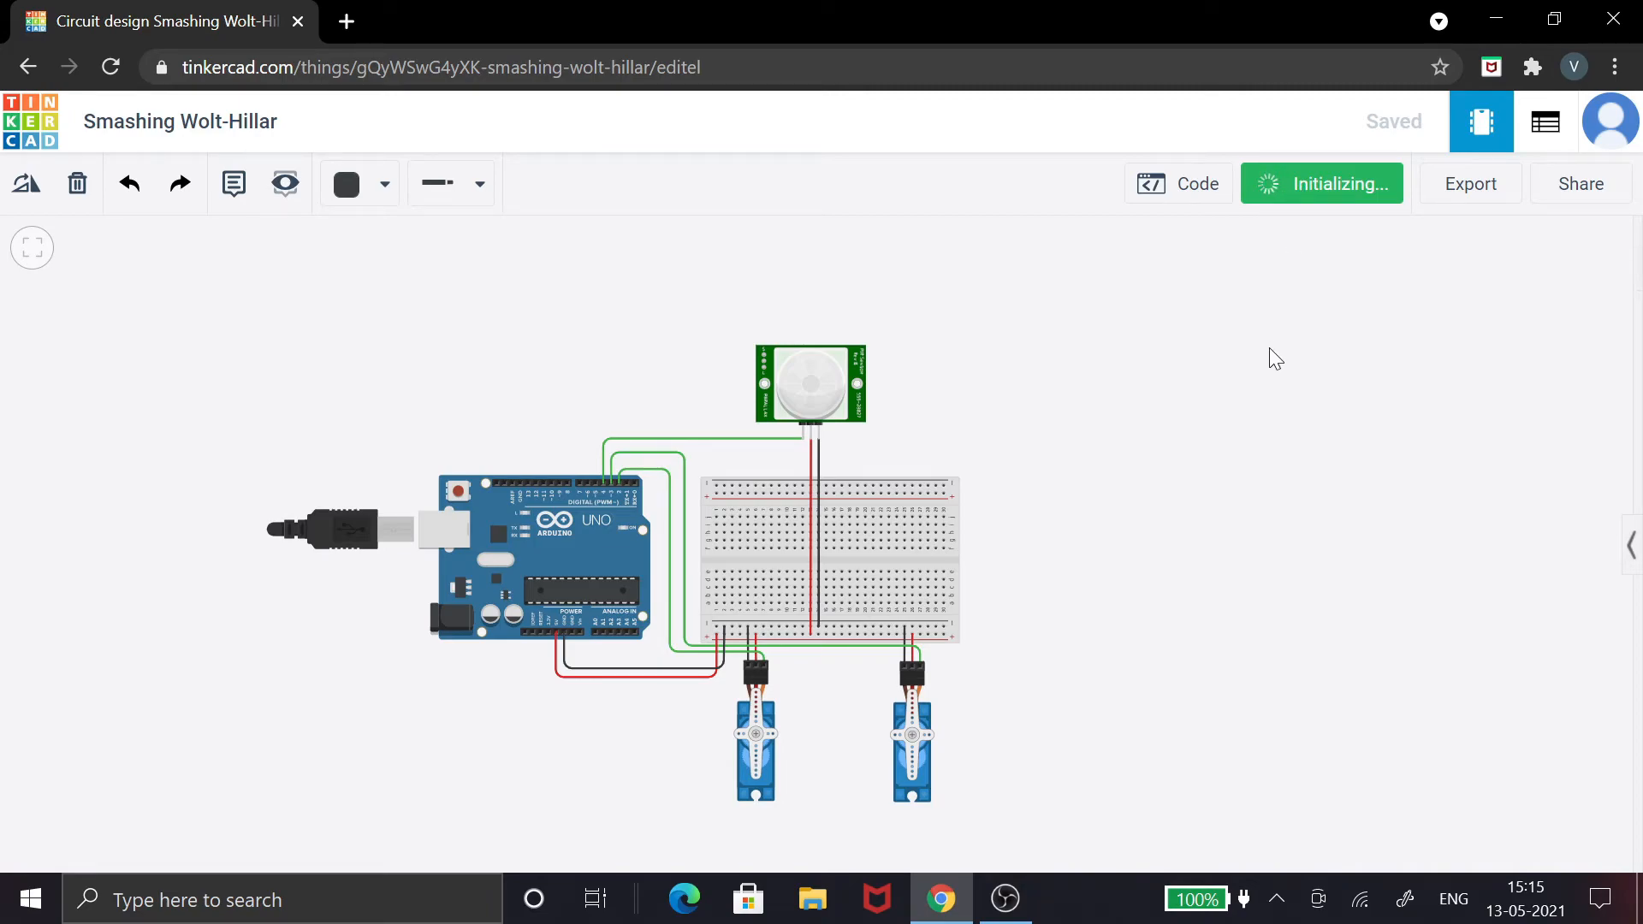
pyautogui.click(1322, 183)
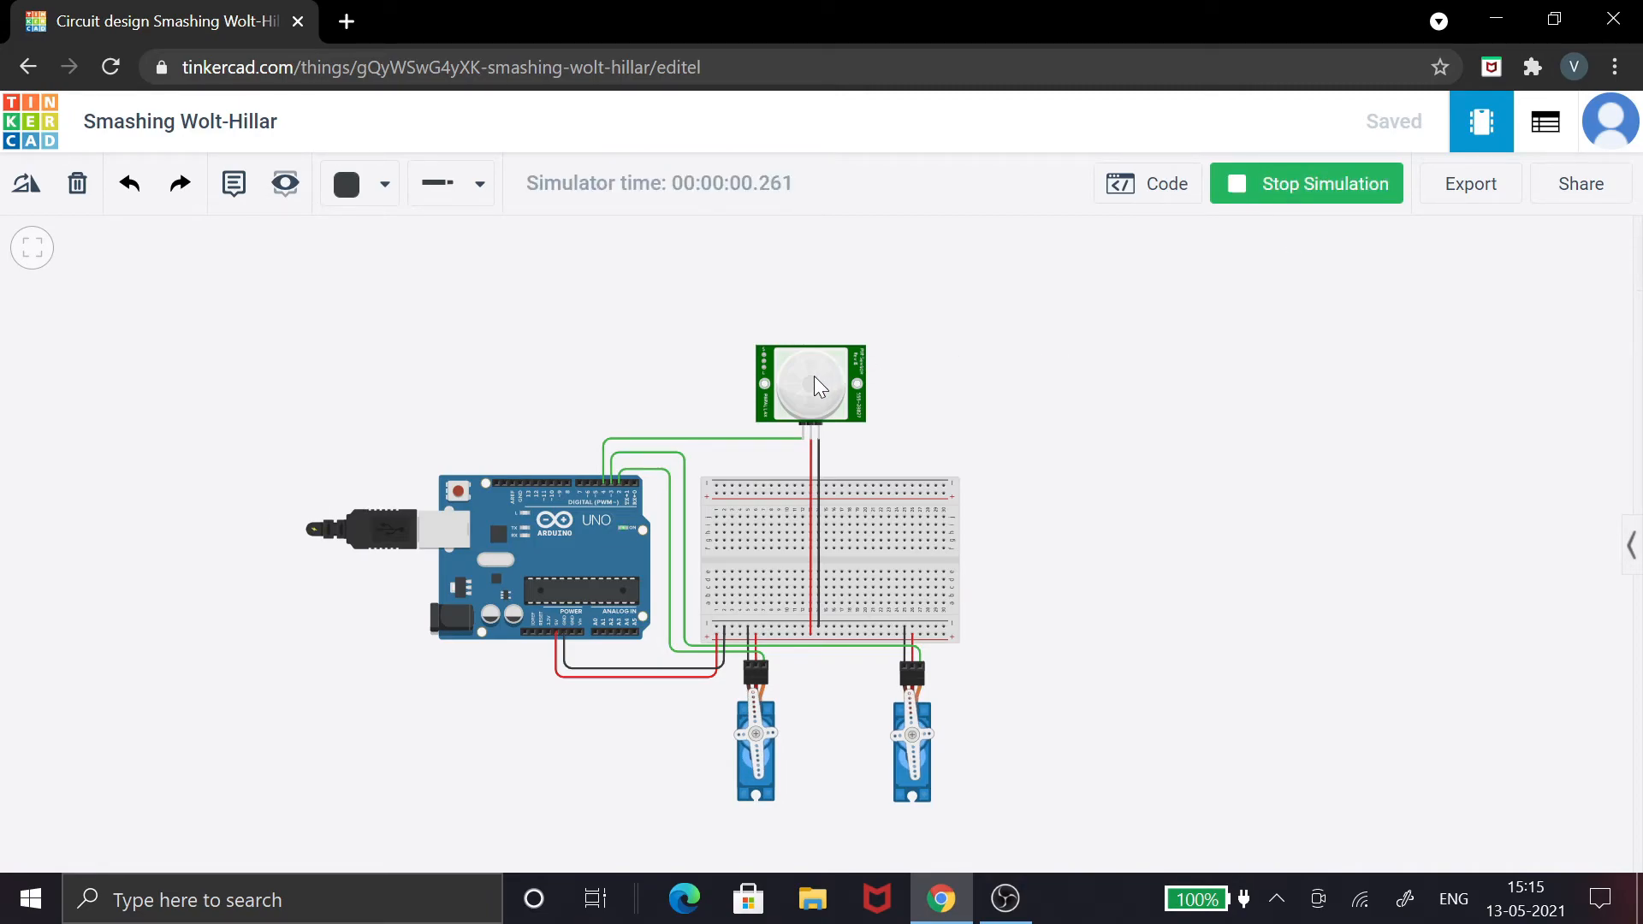
pyautogui.click(809, 384)
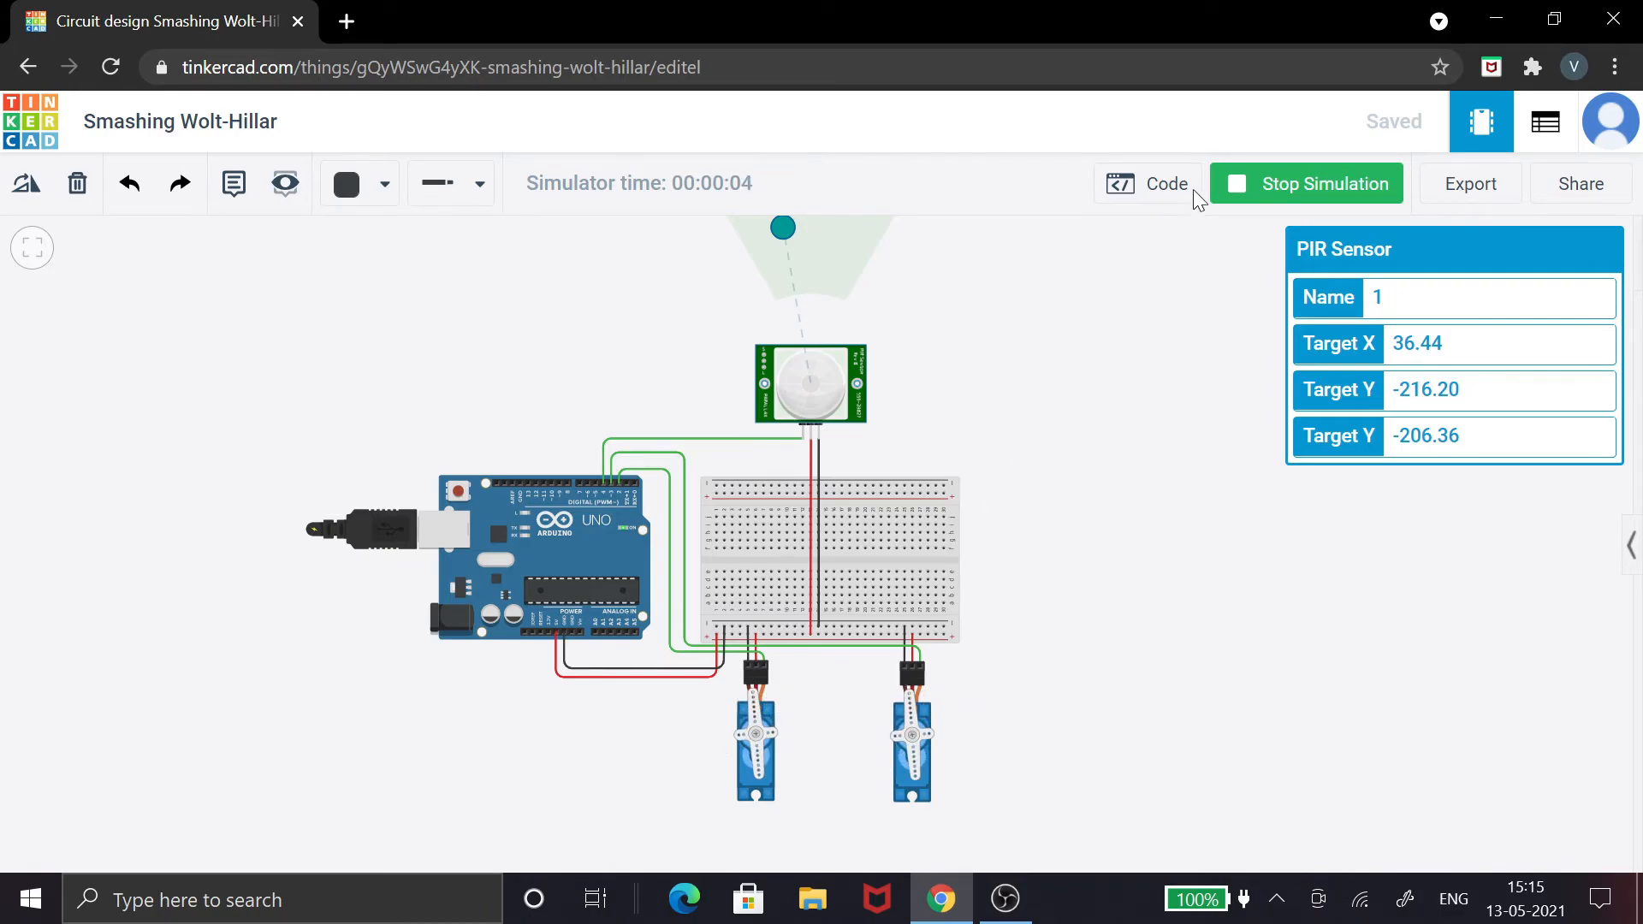
pyautogui.click(1306, 183)
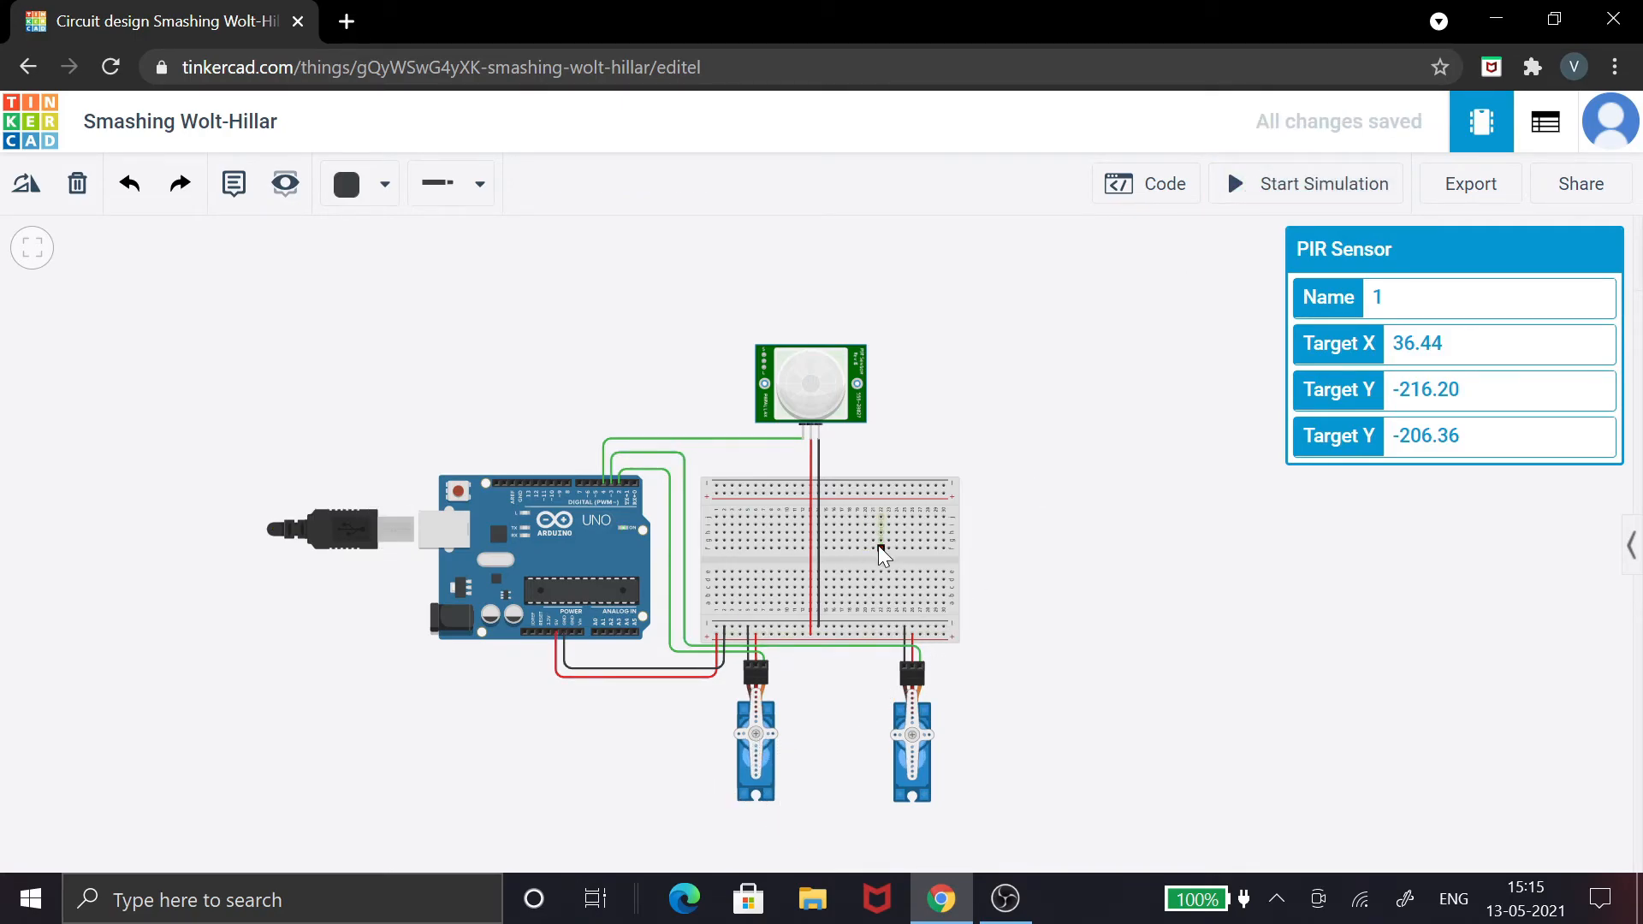
pyautogui.moveTo(1007, 495)
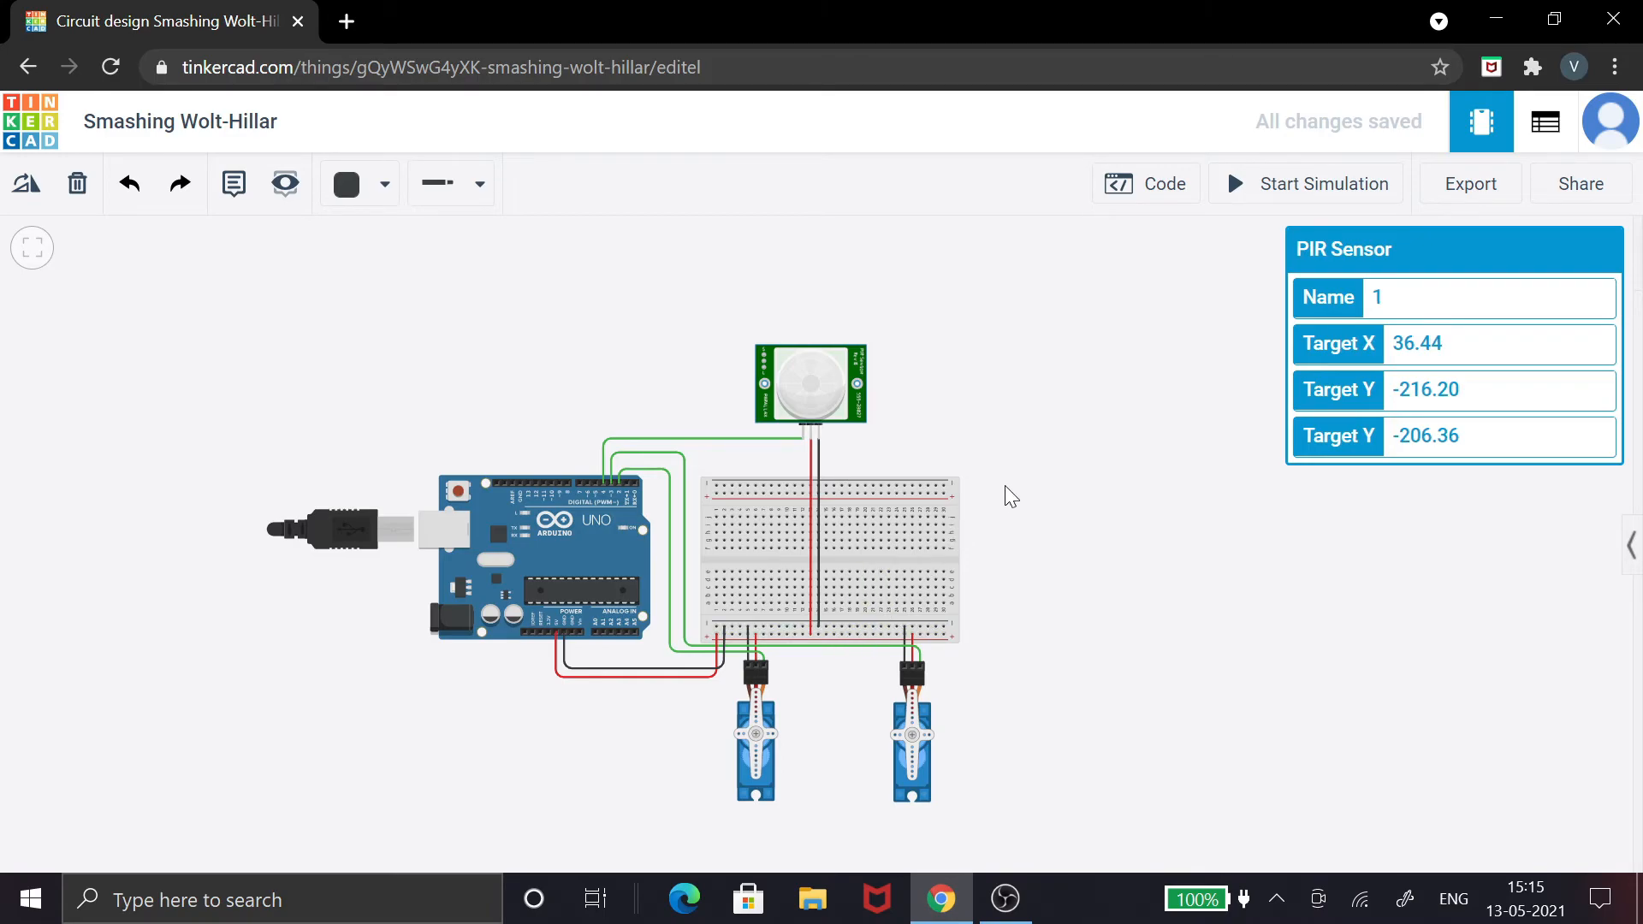